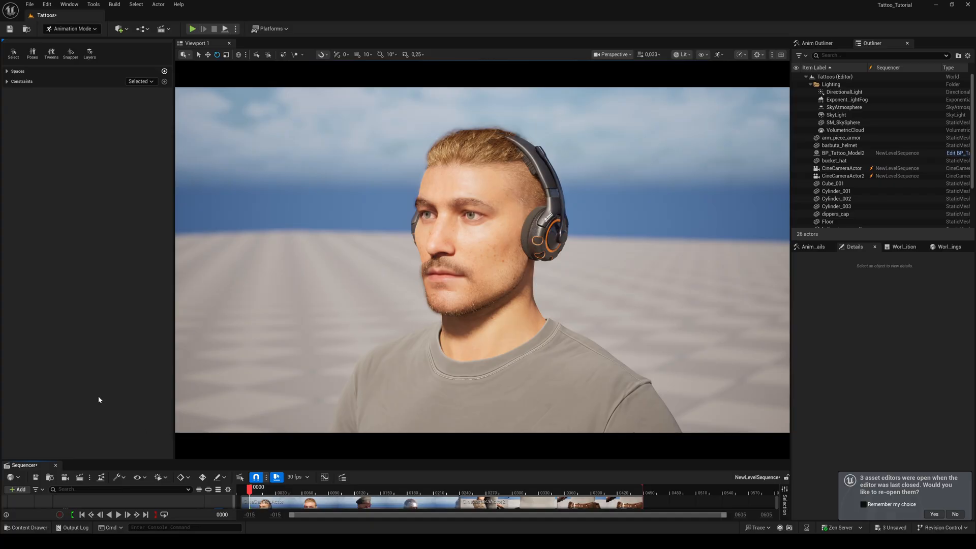
mouse_move(118, 515)
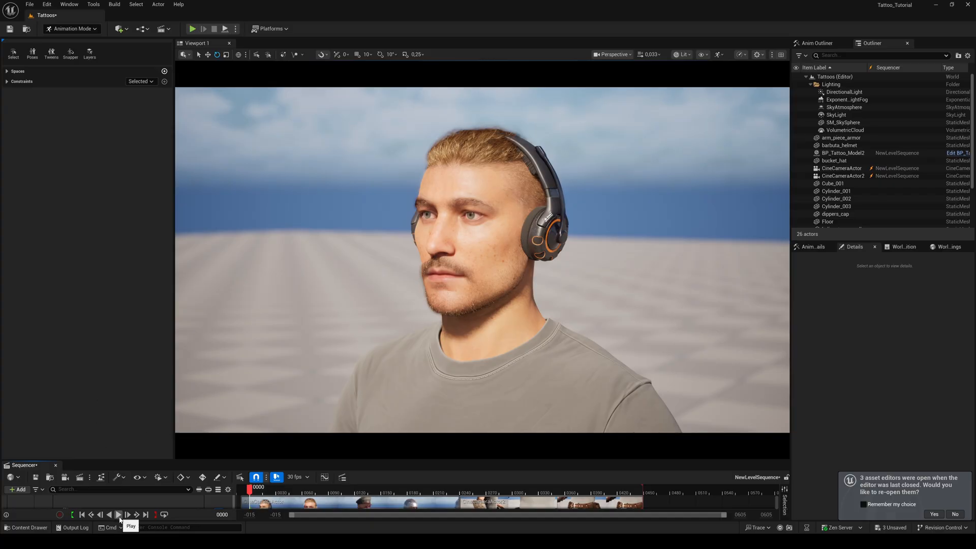
Play the level sequence showing the character in headphones, round glasses and metal helmet.
left_click(119, 514)
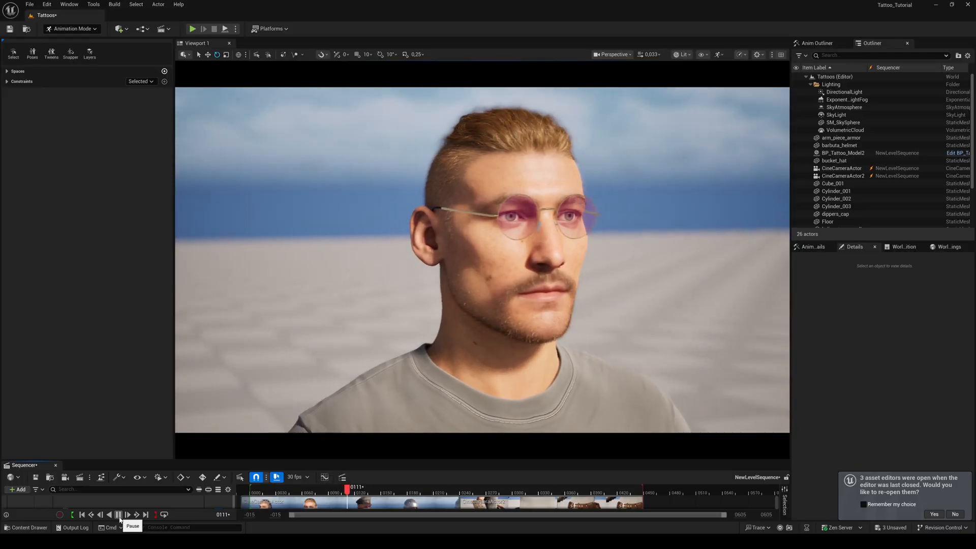
left_click(192, 29)
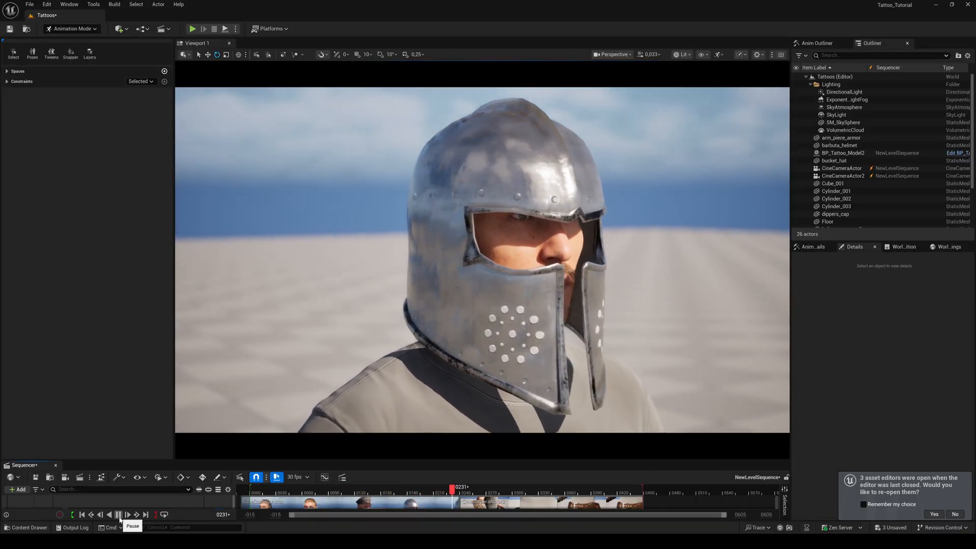
left_click(117, 514)
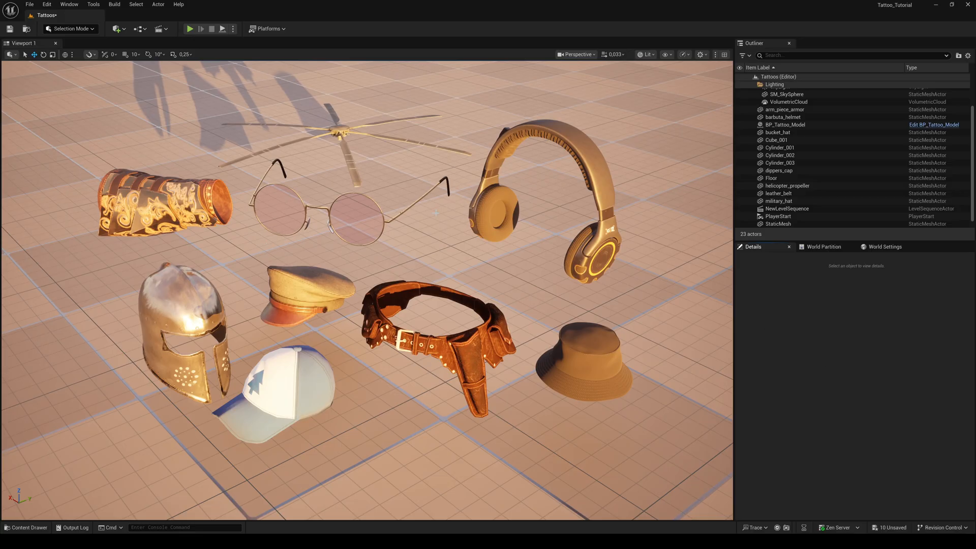
In Modeling Mode, reset barbuta_helmet2's pivot and bake its reduced scale with Bake Transform.
left_click(771, 178)
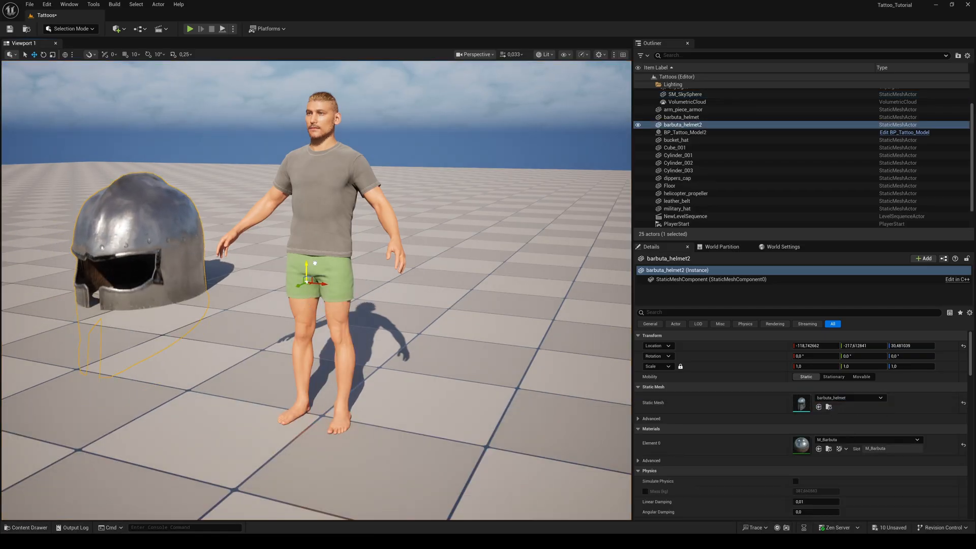
left_click(69, 28)
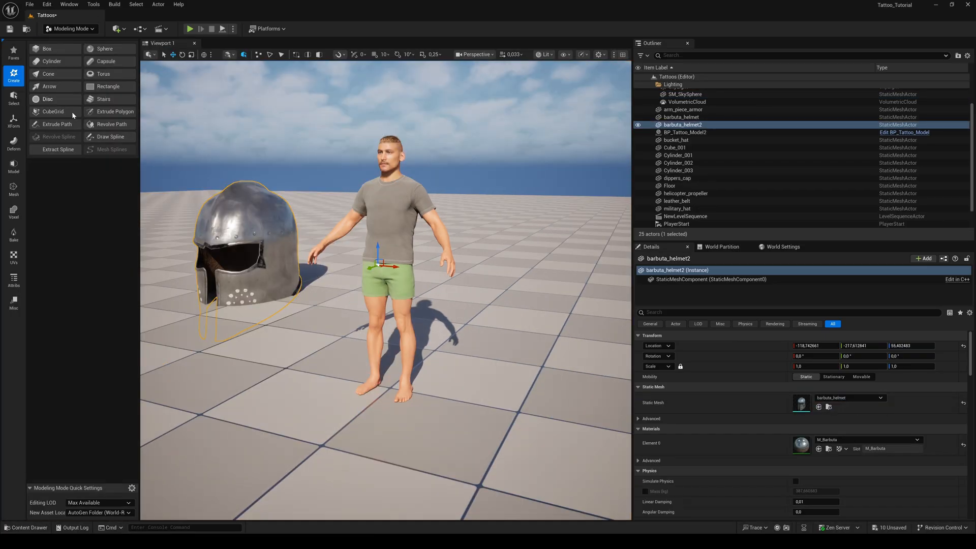
left_click(13, 121)
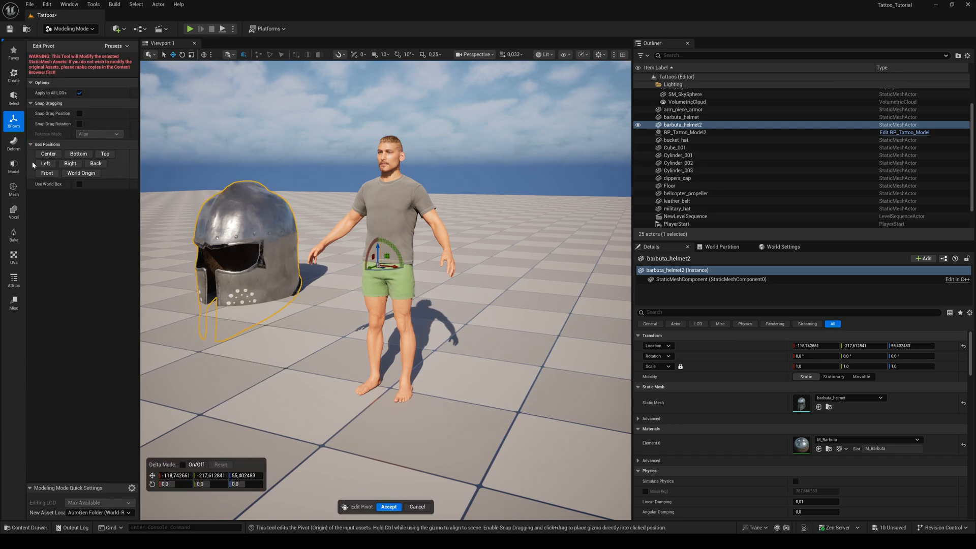
left_click(388, 506)
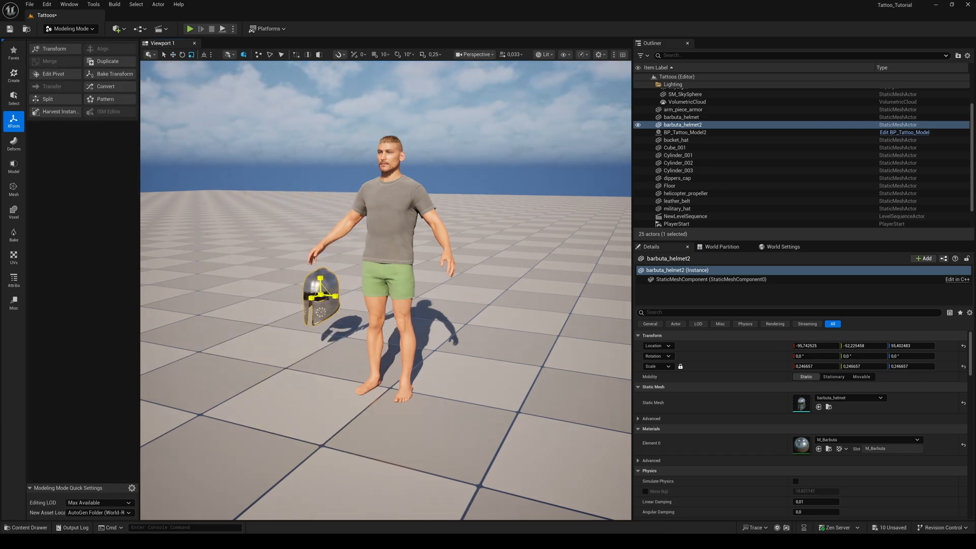
left_click(115, 73)
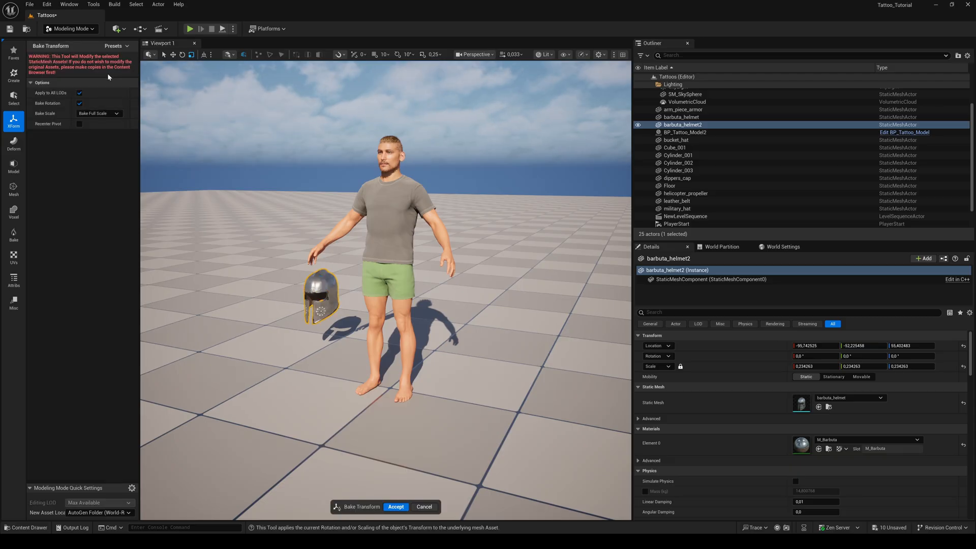
left_click(396, 506)
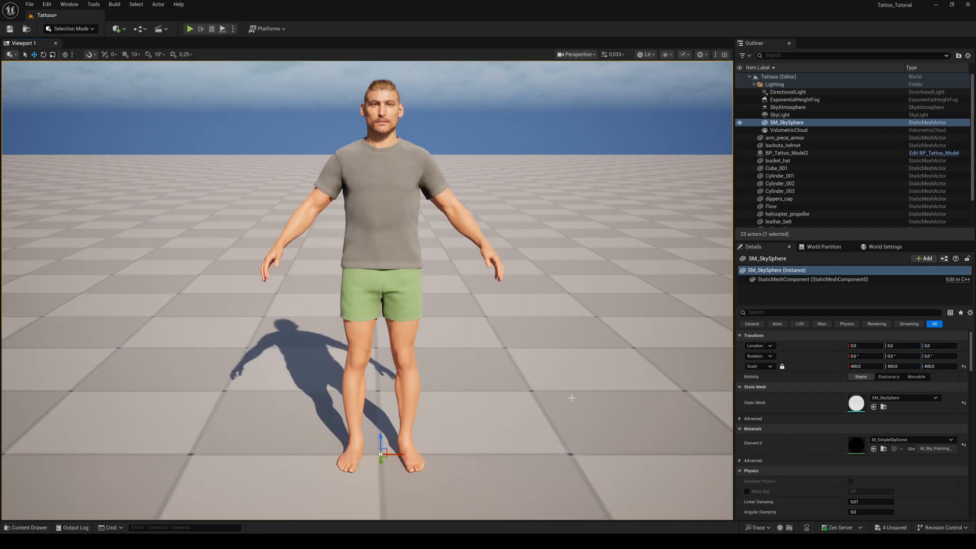
mouse_move(405, 338)
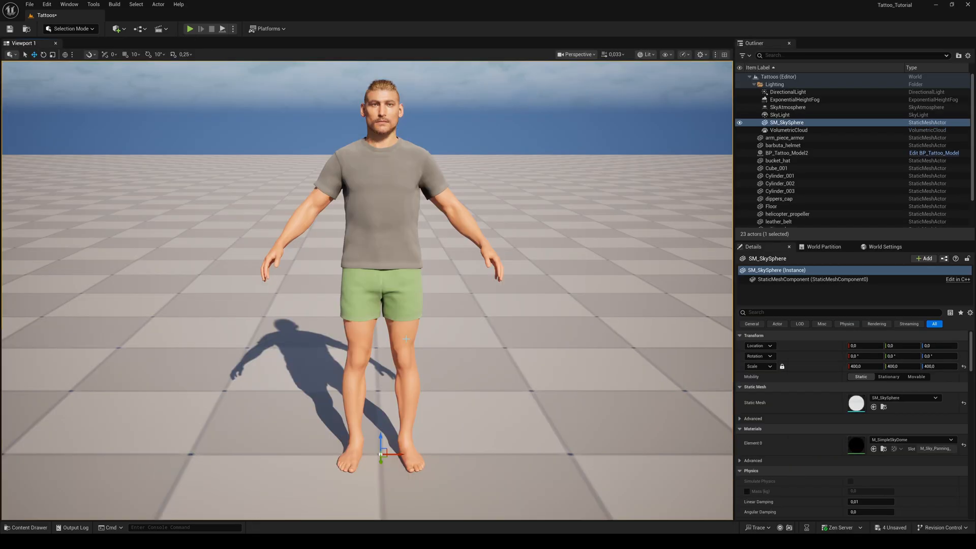
Open BP_Tattoo_Model, show it in the Viewport preview and select the Face component.
left_click(788, 153)
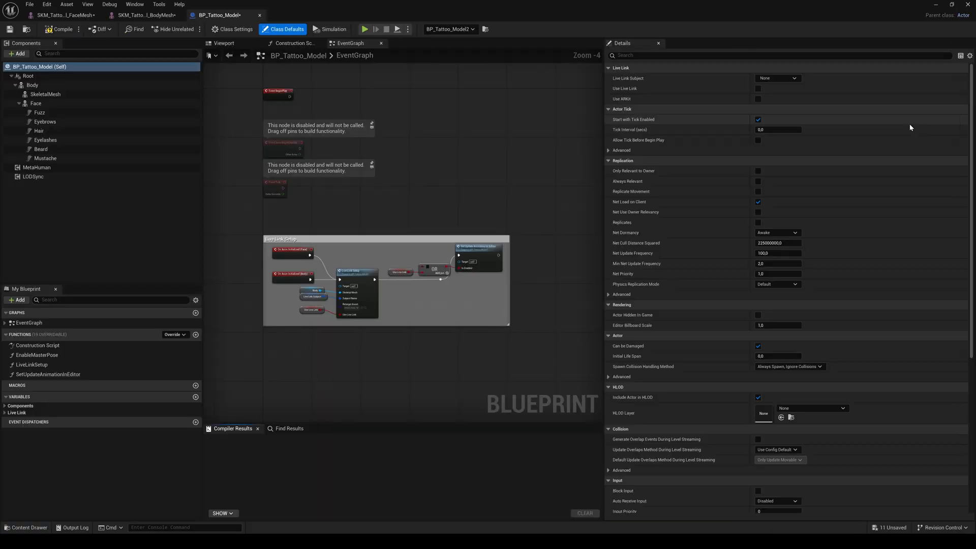
mouse_move(213, 94)
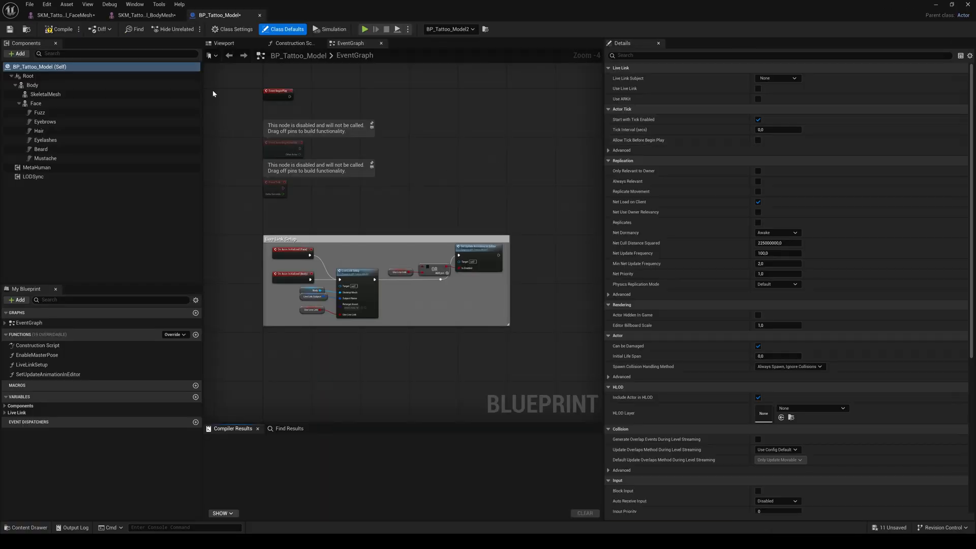
left_click(224, 42)
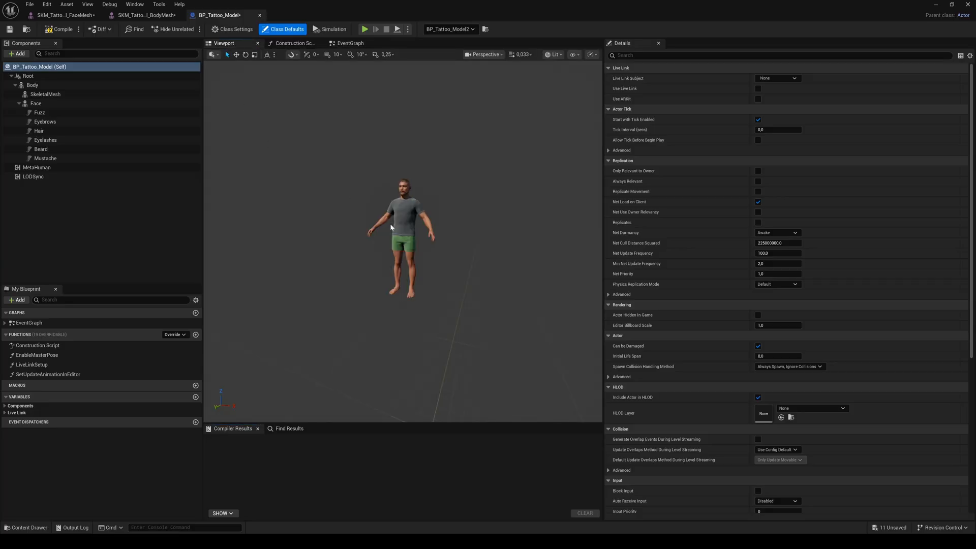
scroll("up", 3)
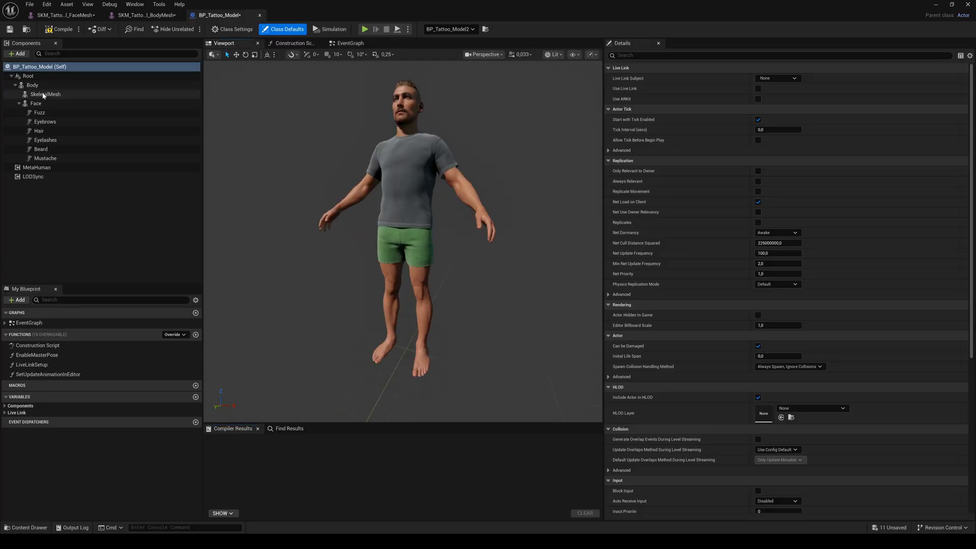
left_click(36, 103)
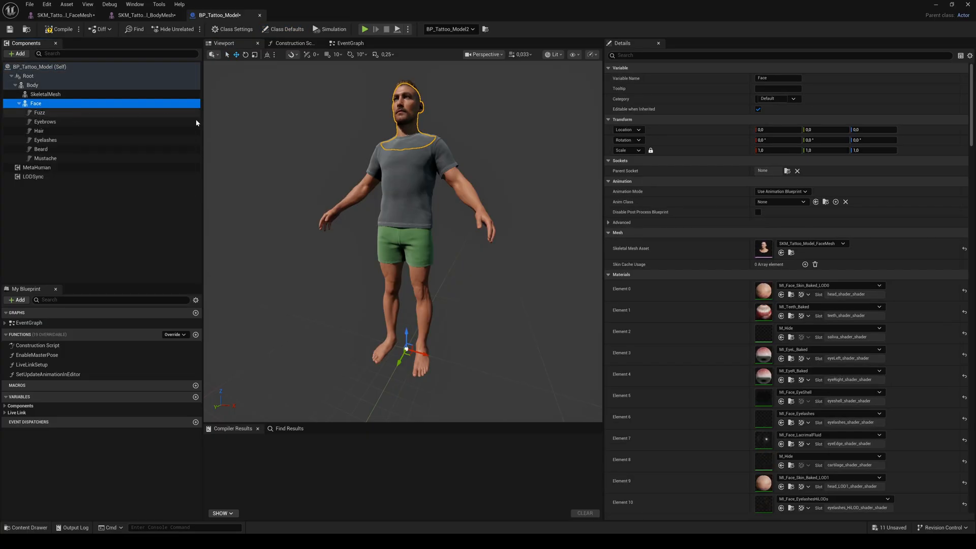
mouse_move(763, 248)
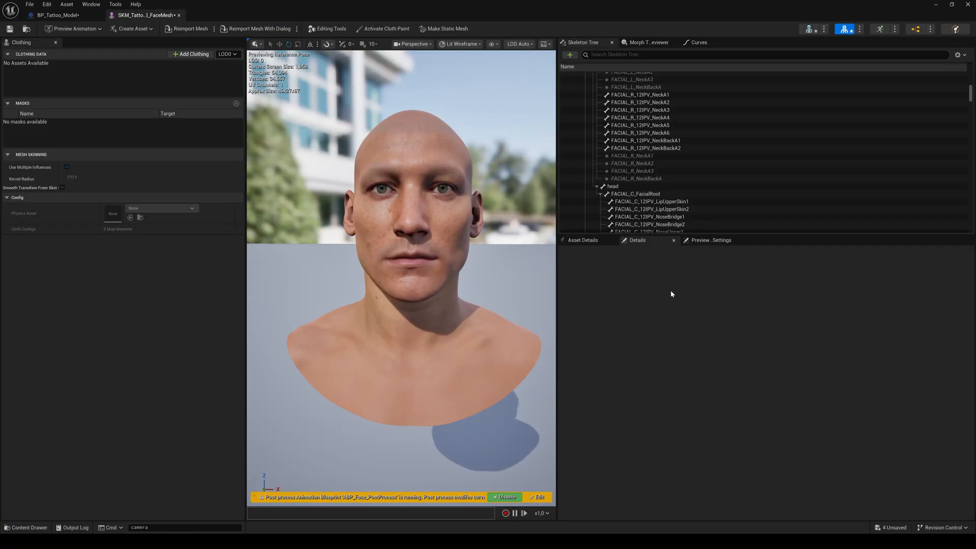
Find the head bone in the Skeleton Tree and add a Sunglasses socket to it.
scroll("up", 3)
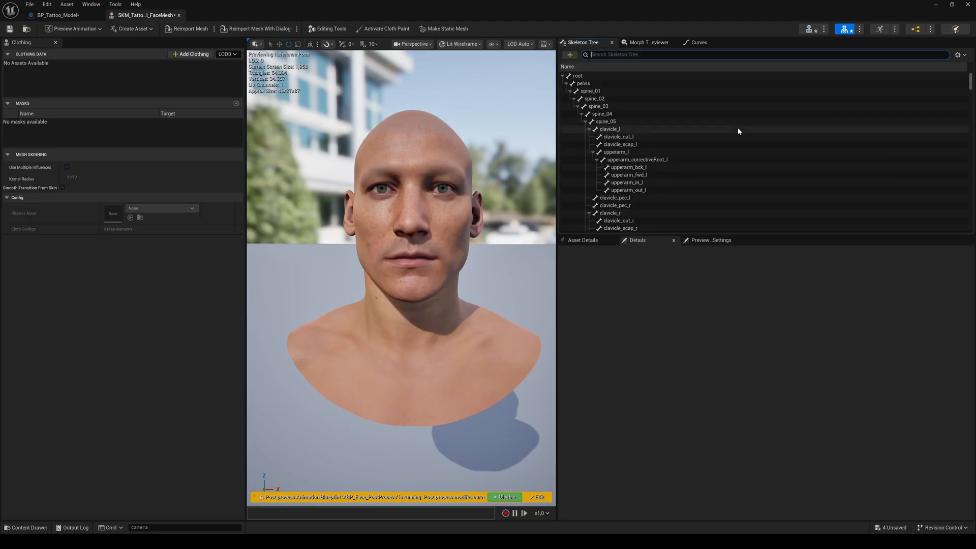
type("head")
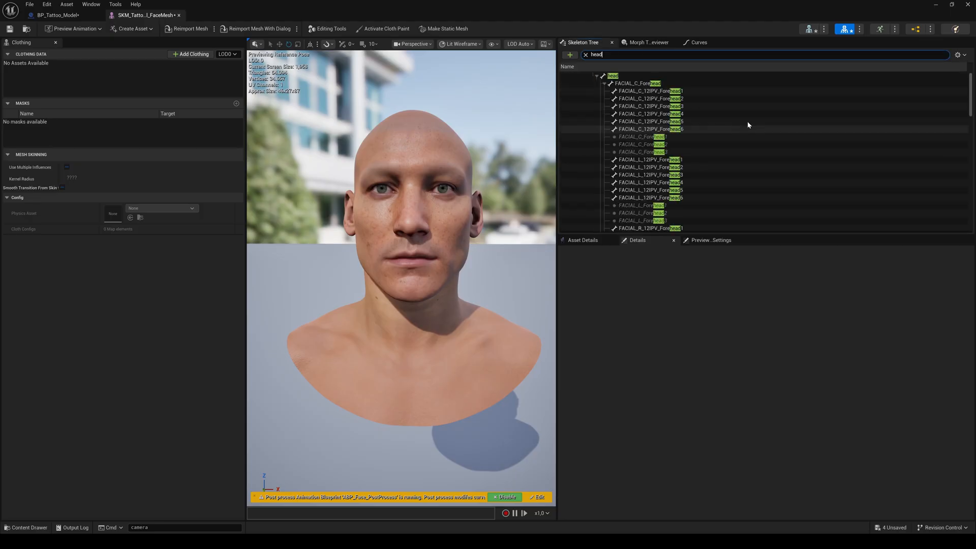
left_click(613, 75)
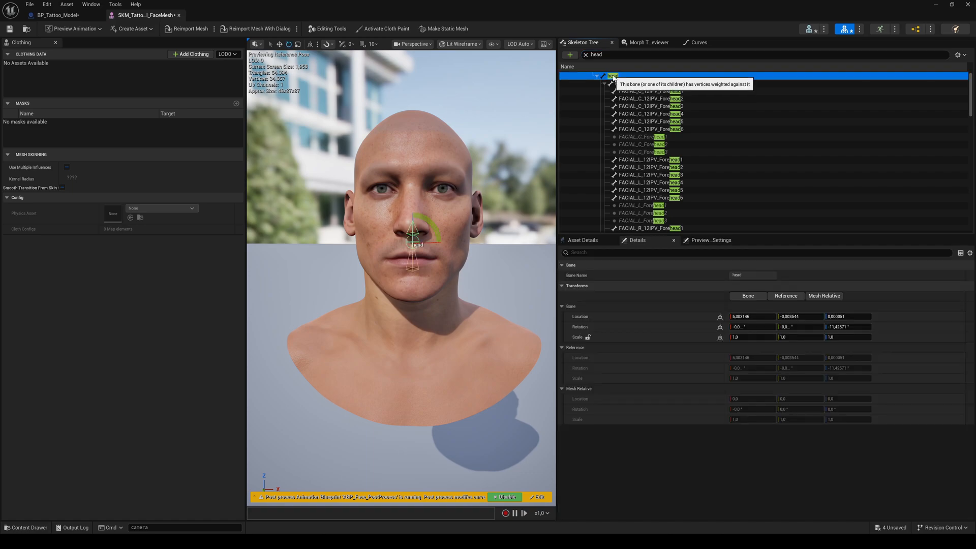
right_click(612, 76)
type("Sunglasses")
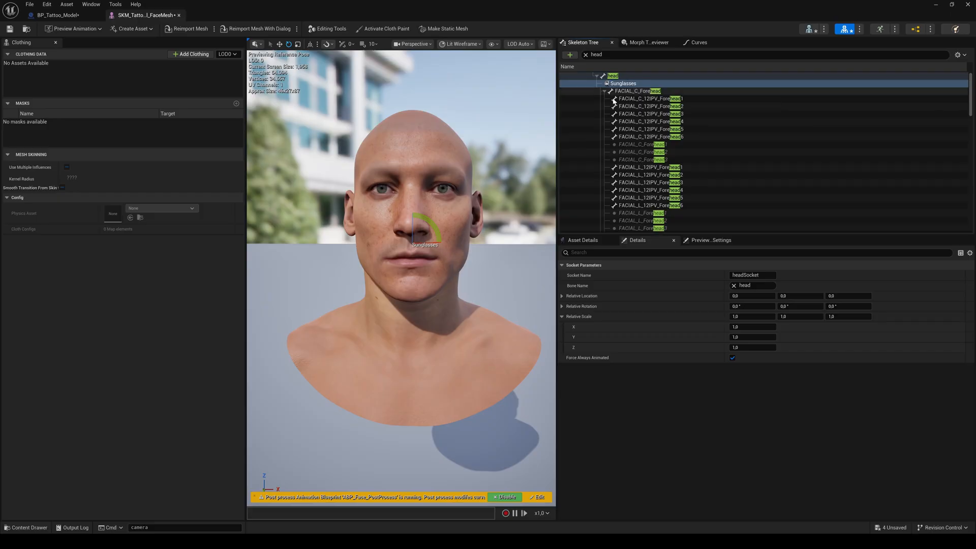
Attach a preview glasses asset to the Sunglasses socket and select the socket to adjust.
right_click(622, 83)
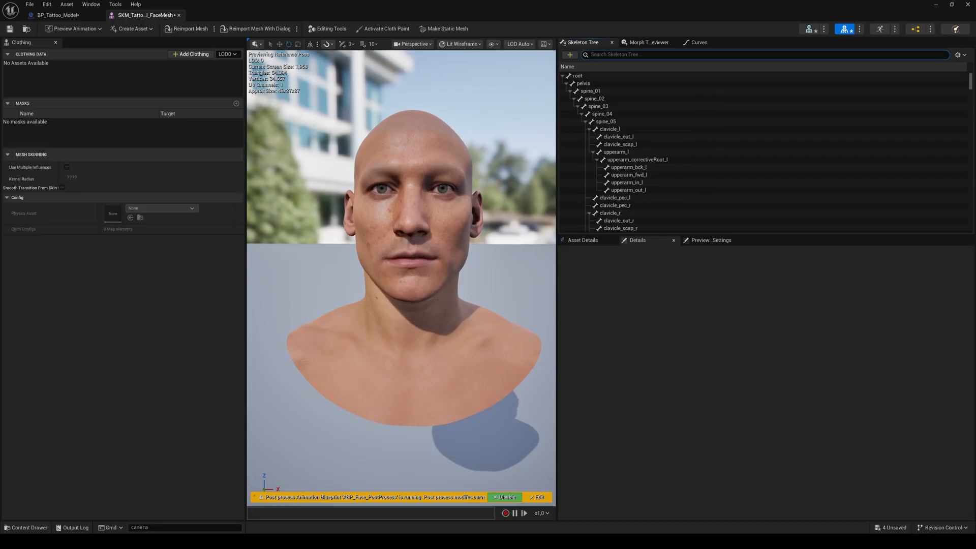
type("sun")
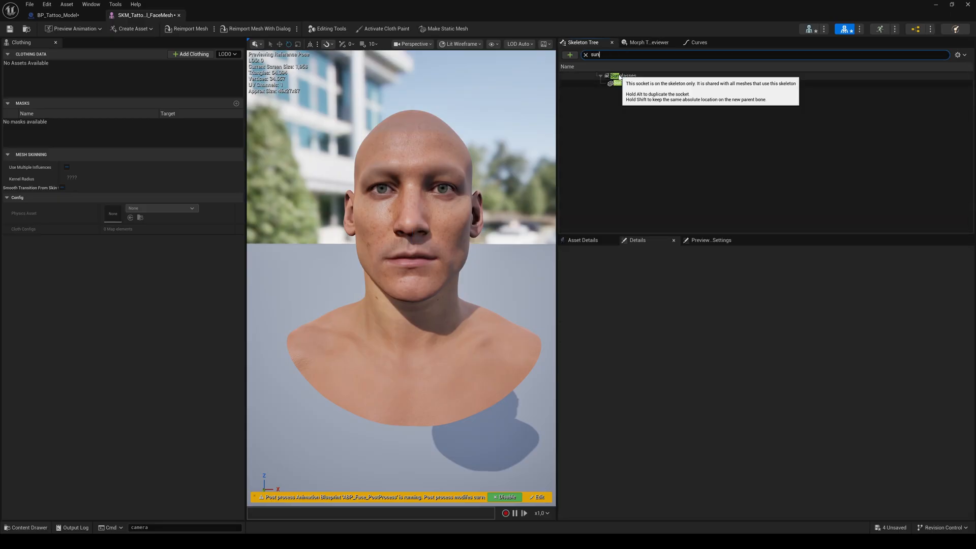
left_click(622, 75)
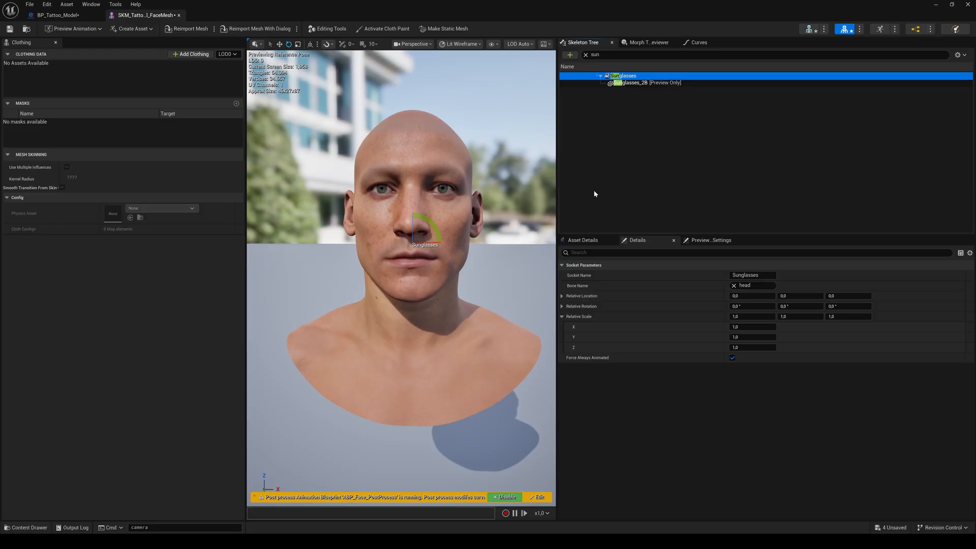
mouse_move(455, 142)
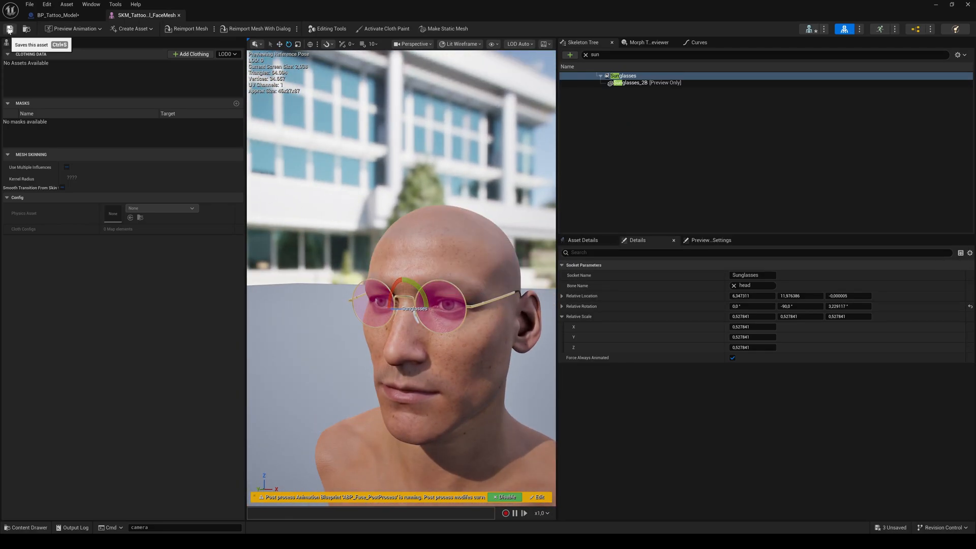
Save the face mesh, then add a static mesh component showing the sunglasses.
left_click(57, 15)
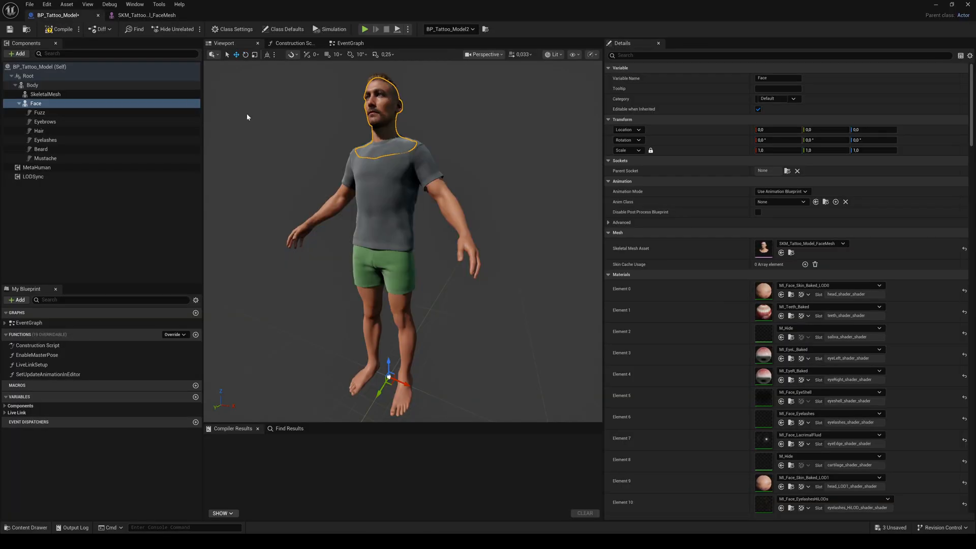
mouse_move(17, 53)
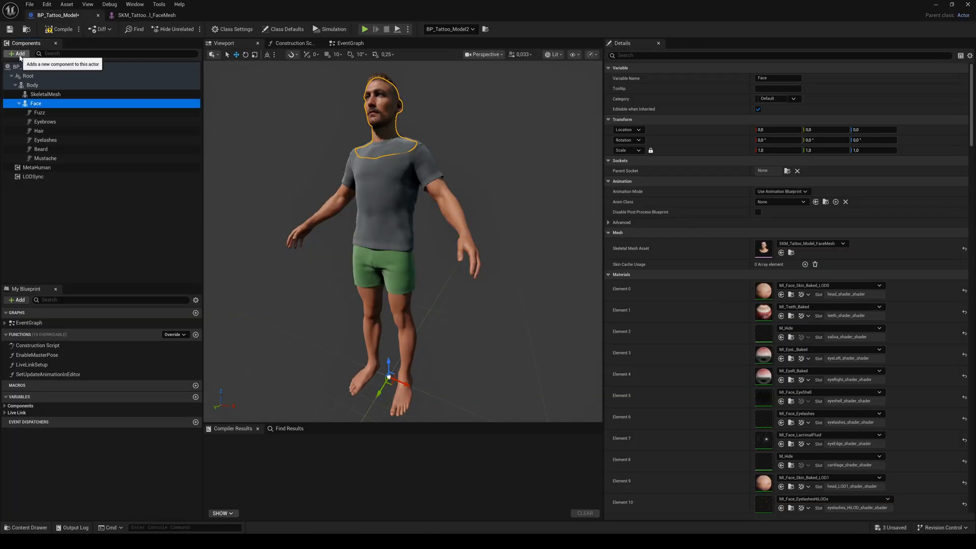
left_click(16, 54)
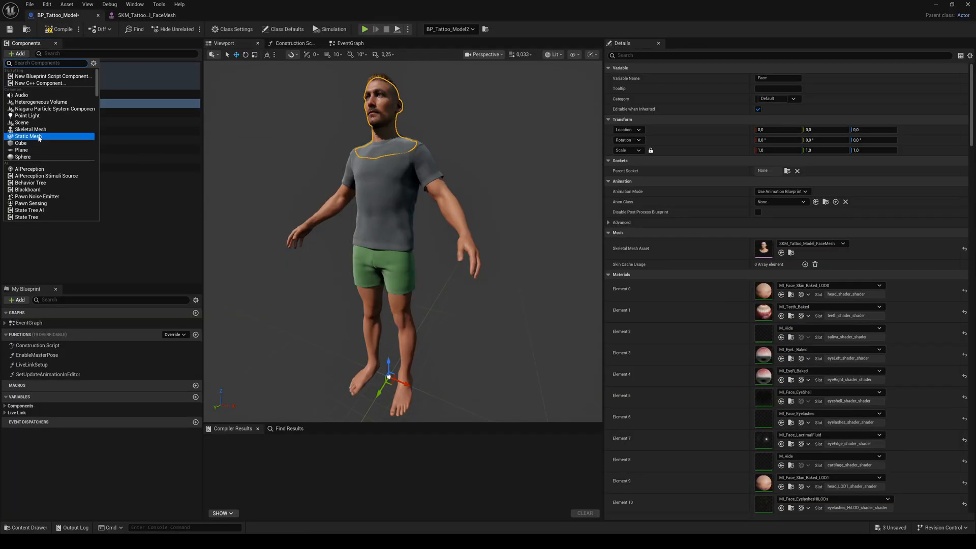
left_click(28, 136)
type("Sunglasses")
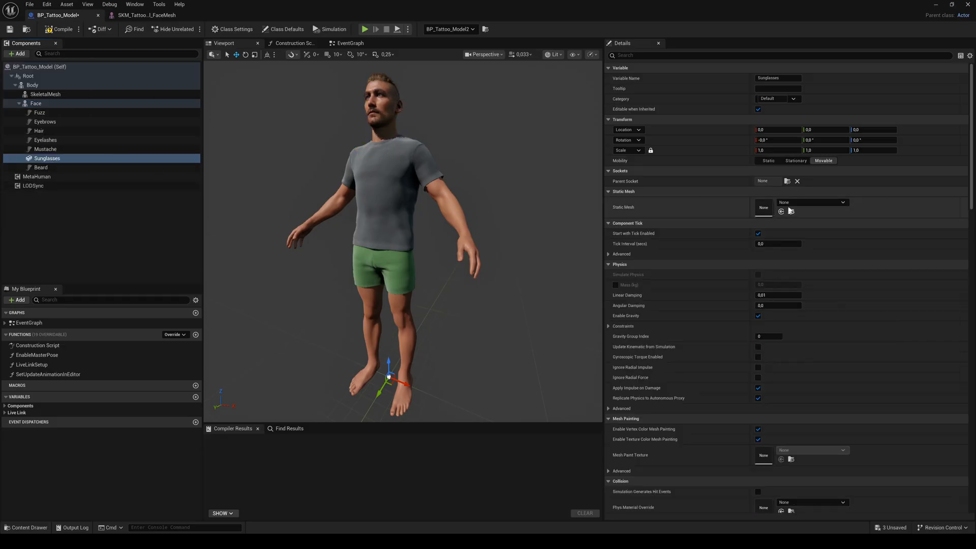
left_click(841, 202)
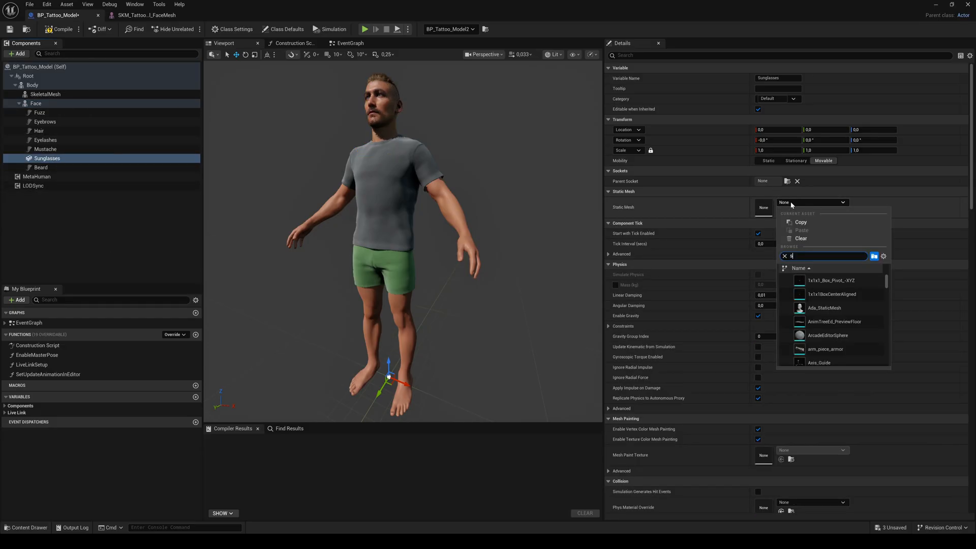
mouse_move(824, 280)
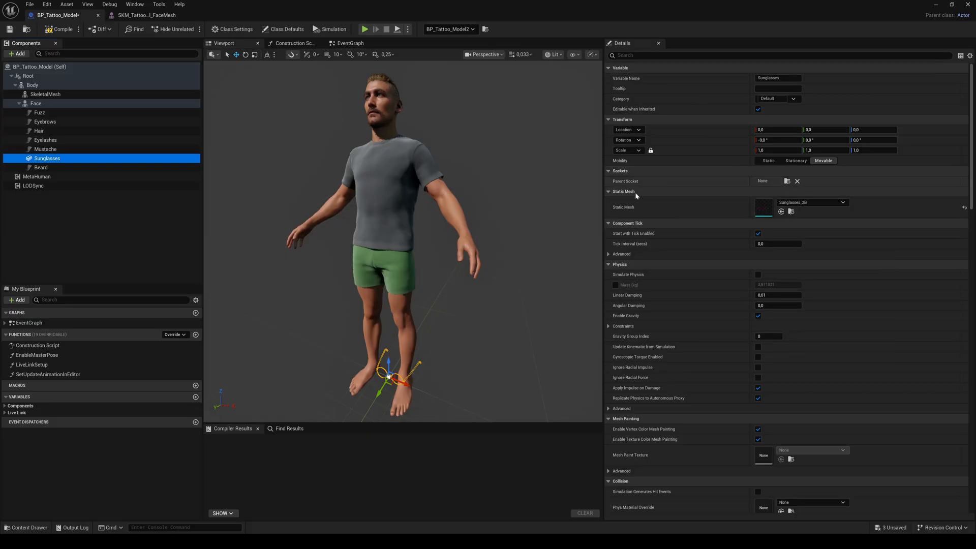
mouse_move(787, 181)
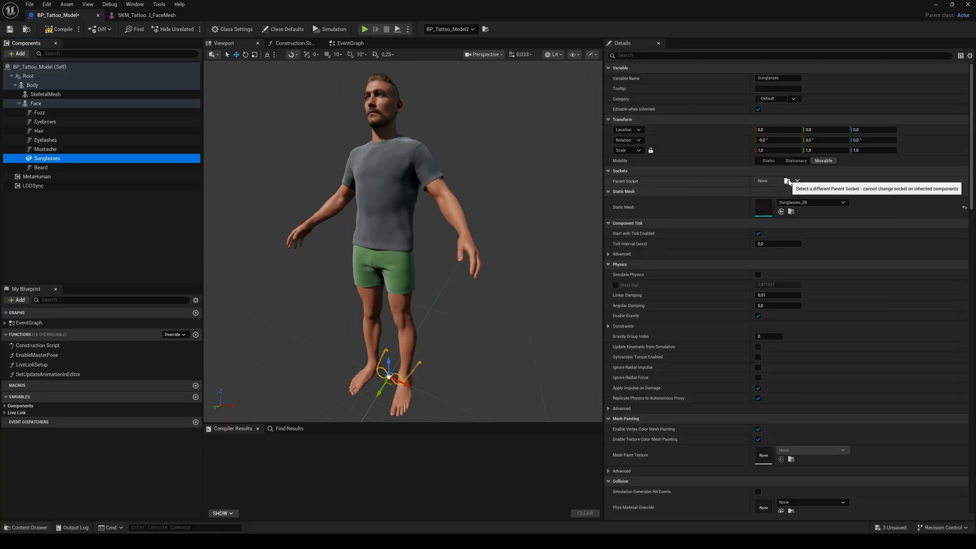
Set the sunglasses component's Parent Socket to Sunglasses.
left_click(797, 181)
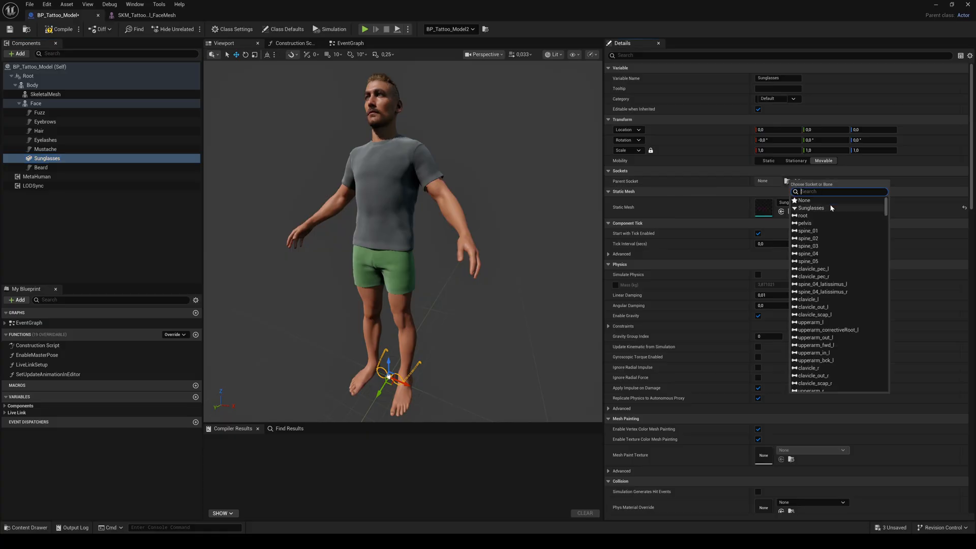
left_click(812, 207)
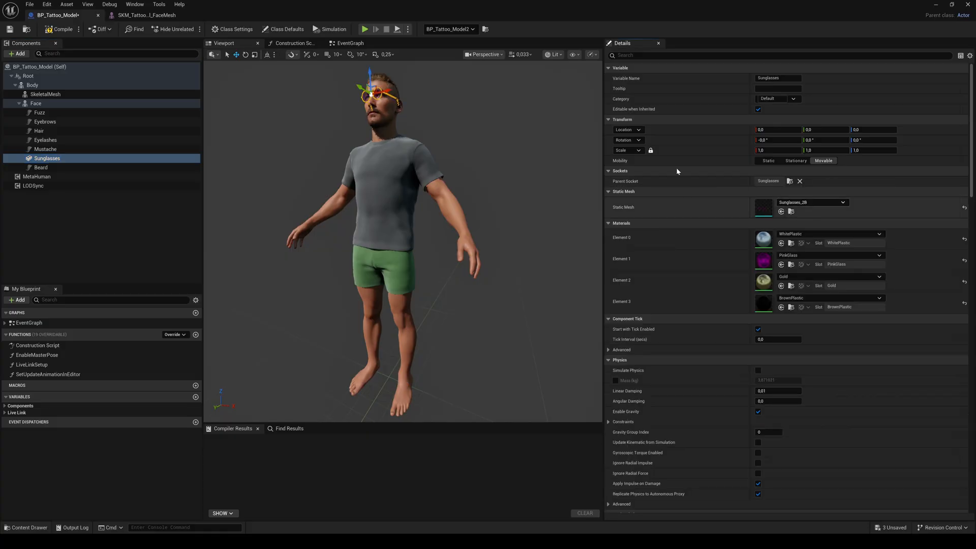
left_click(32, 85)
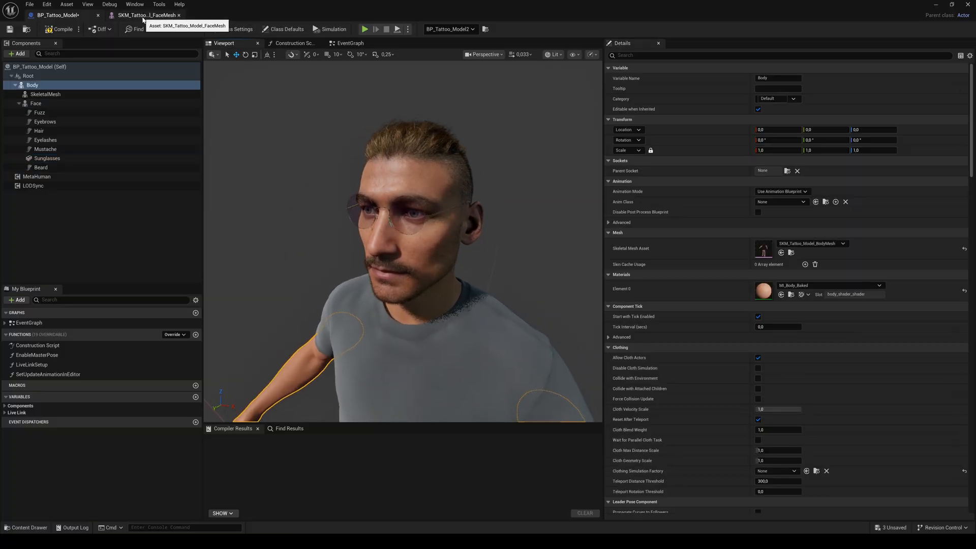
In the face mesh editor, remove the previewed sunglasses from the Sunglasses socket.
left_click(148, 14)
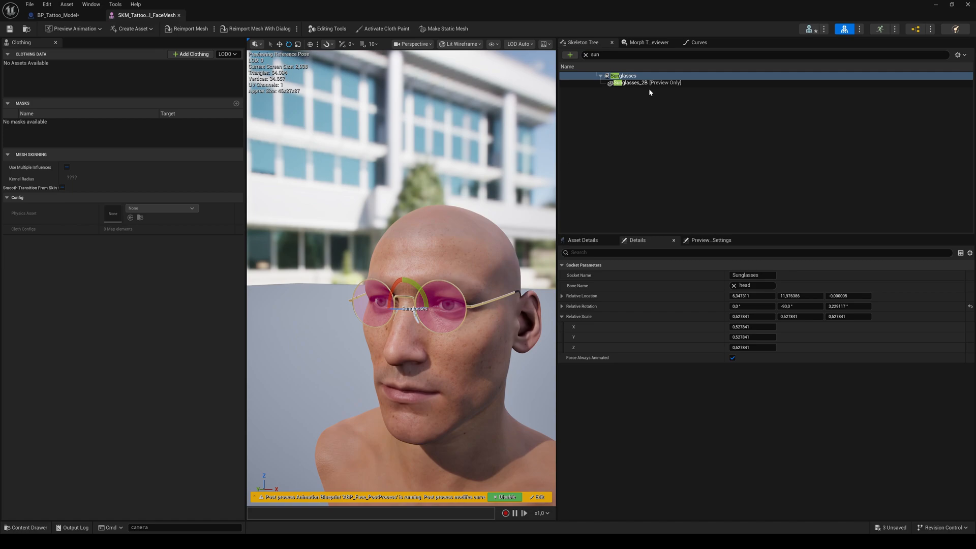
right_click(632, 82)
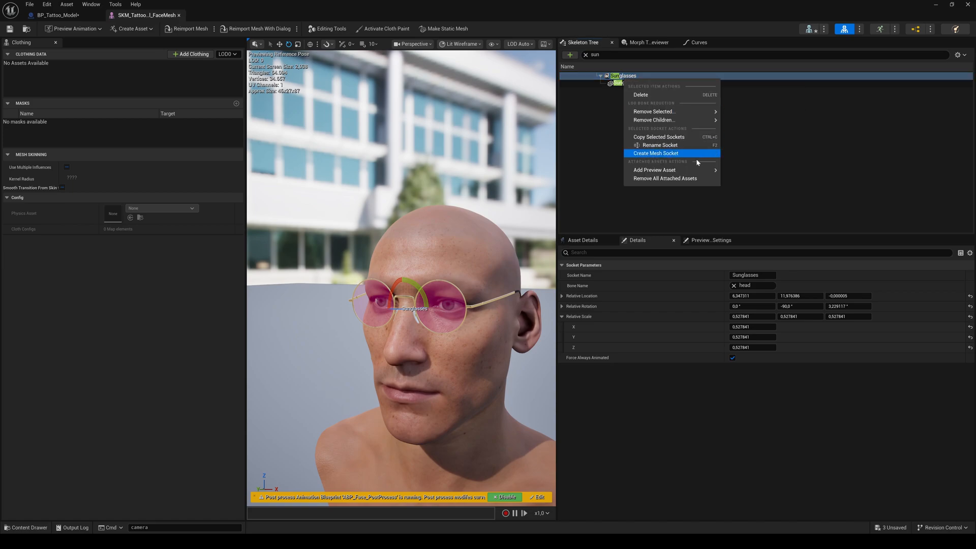
mouse_move(673, 179)
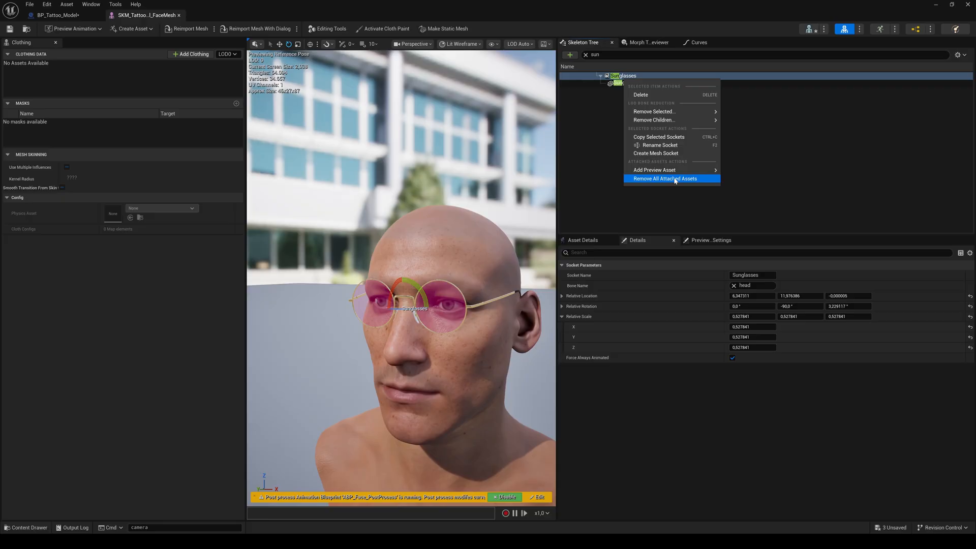
left_click(665, 178)
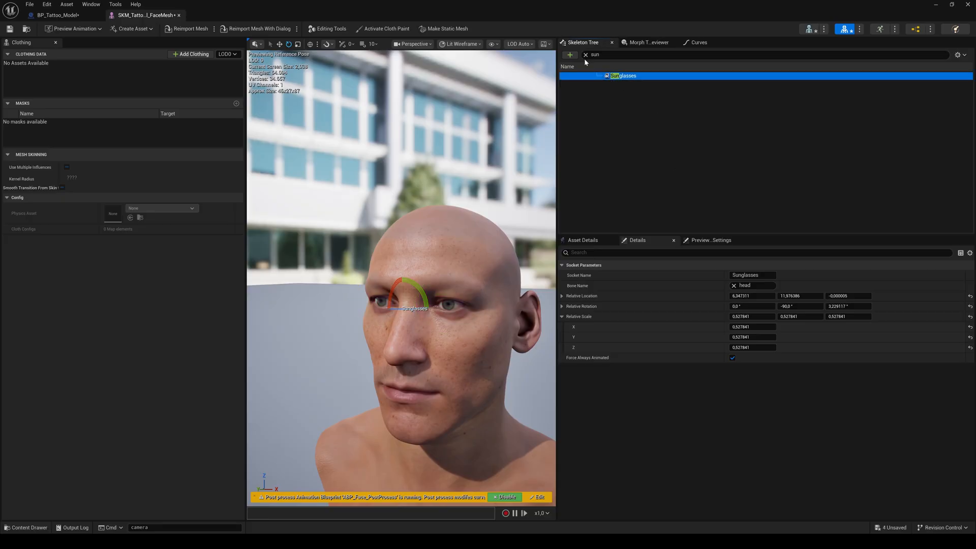
Clear the skeleton filter and add a new socket on the head bone.
left_click(585, 55)
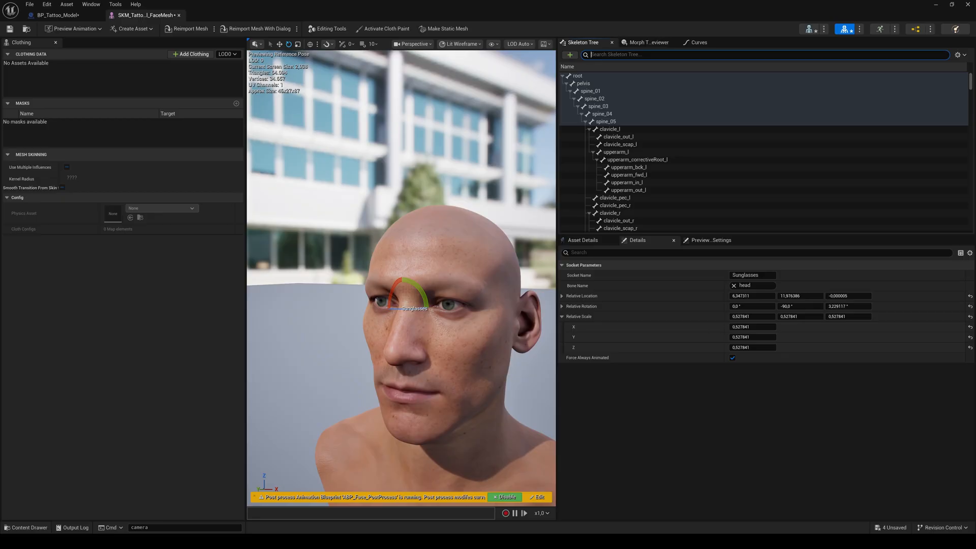
right_click(611, 75)
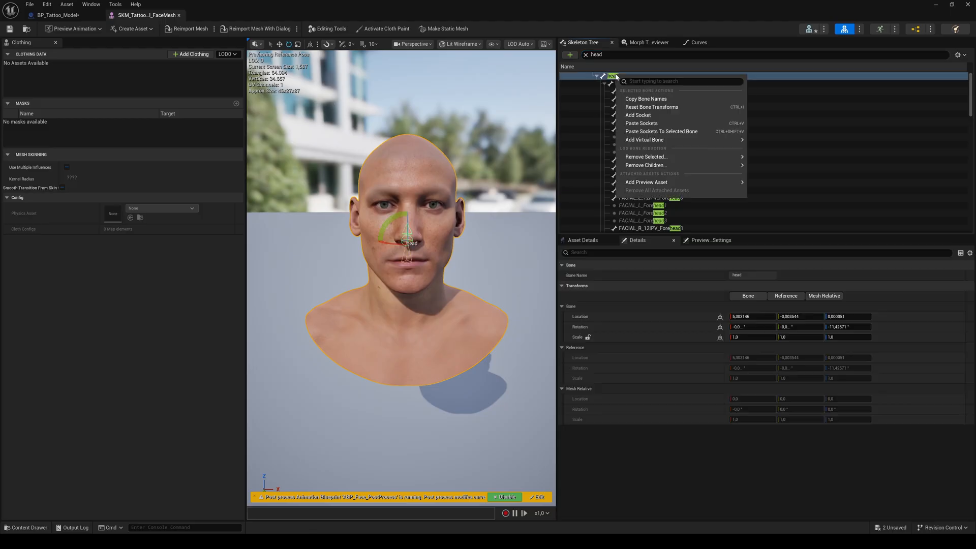
left_click(637, 114)
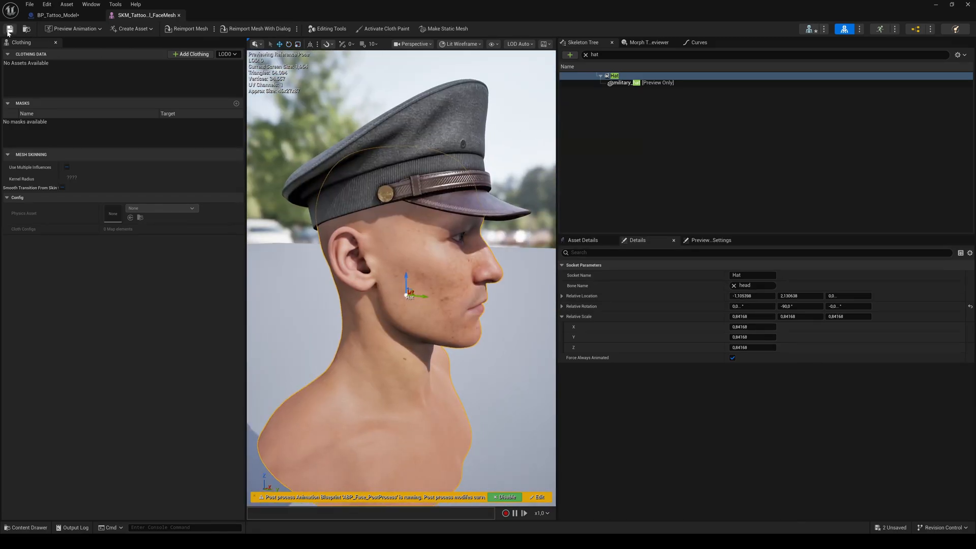
In the character blueprint, add a static mesh component under the Face component.
left_click(56, 15)
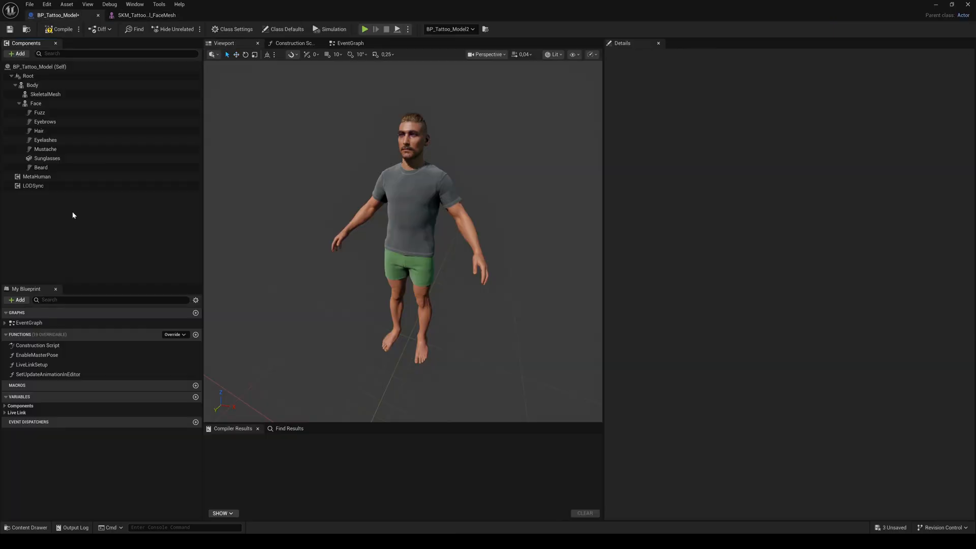
left_click(36, 103)
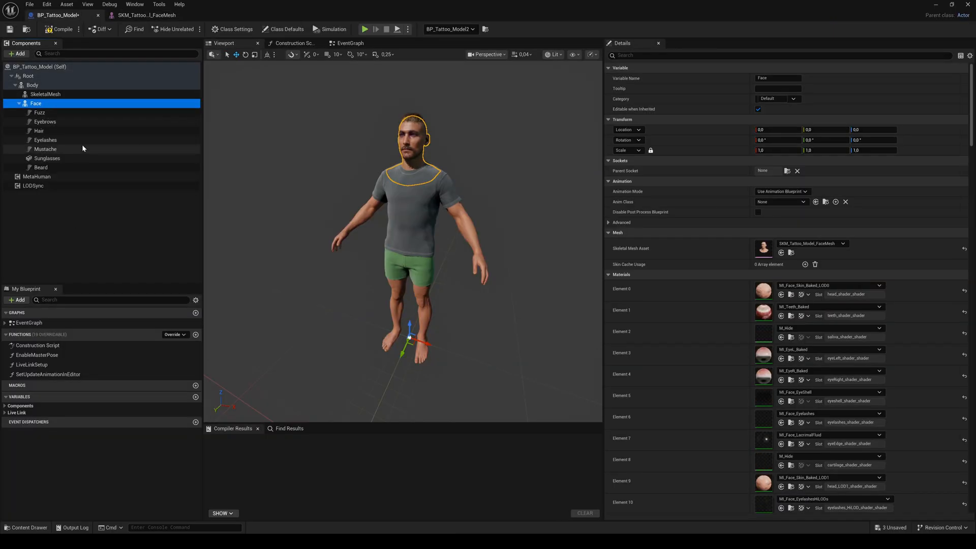
left_click(17, 53)
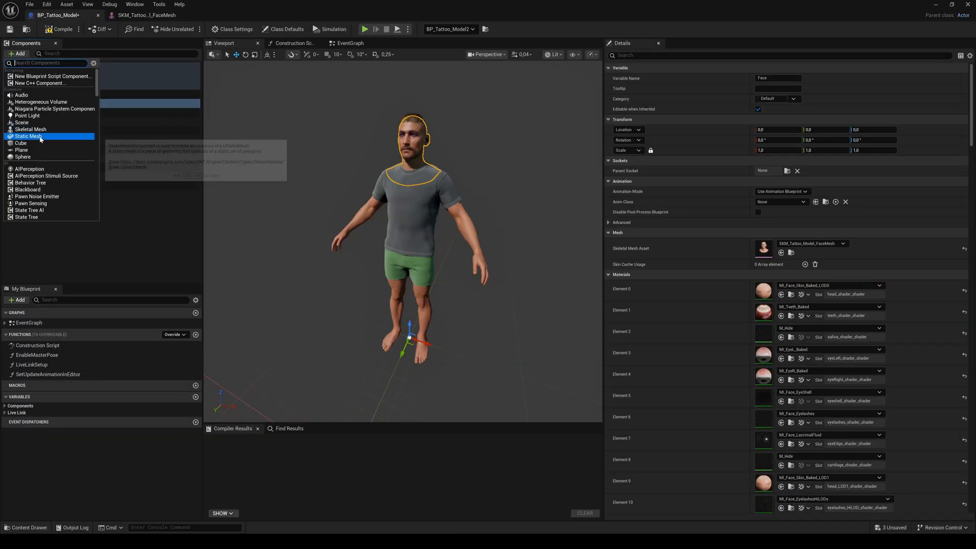
left_click(29, 136)
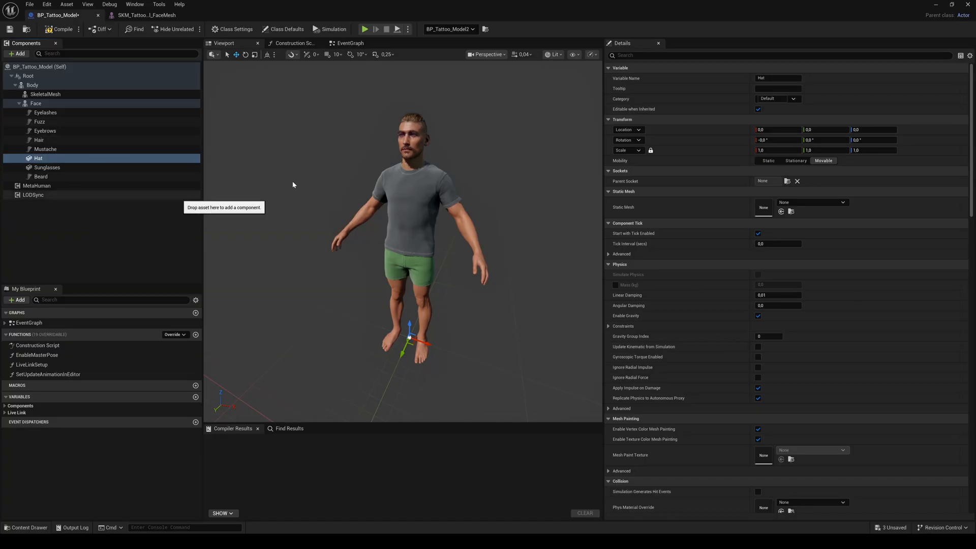
Assign the military_hat mesh to the component and attach it to the Hat socket.
left_click(844, 202)
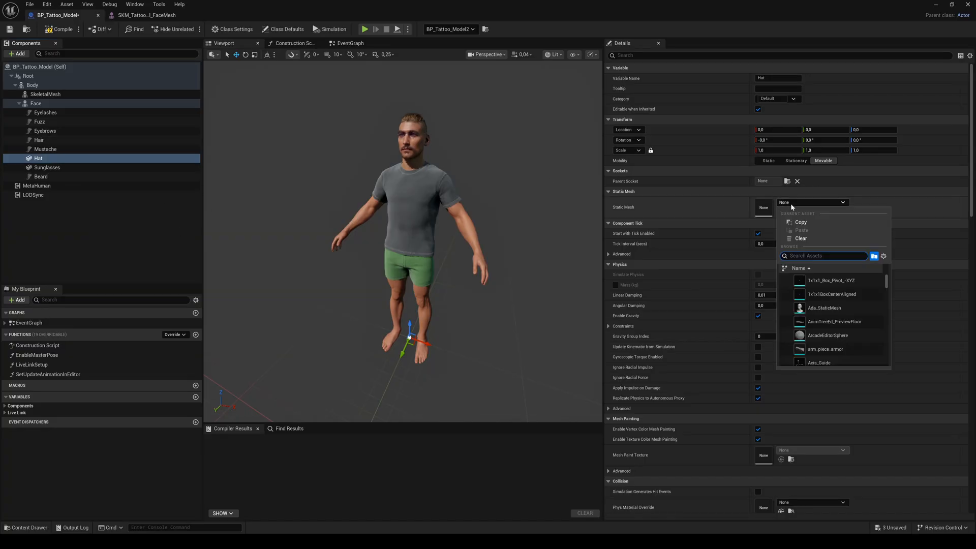
type("hat")
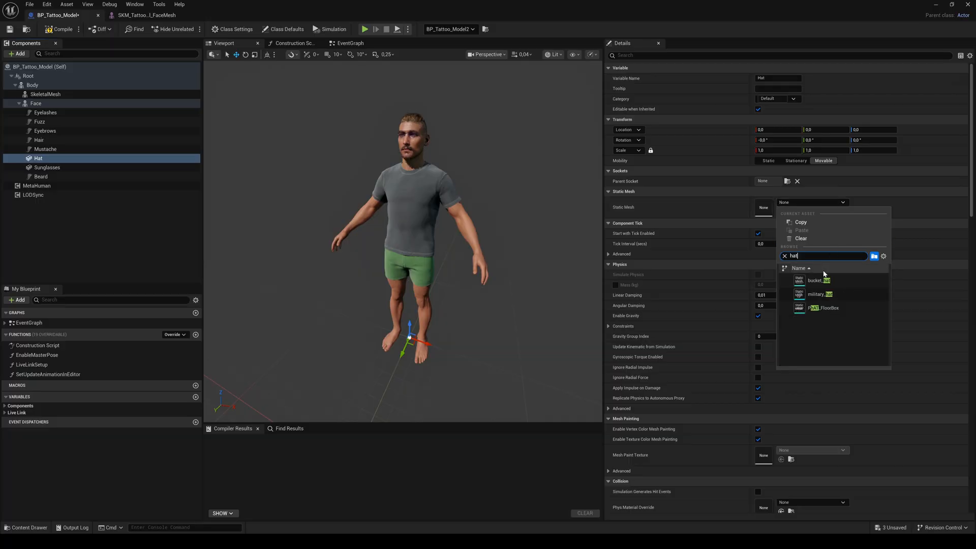
left_click(819, 294)
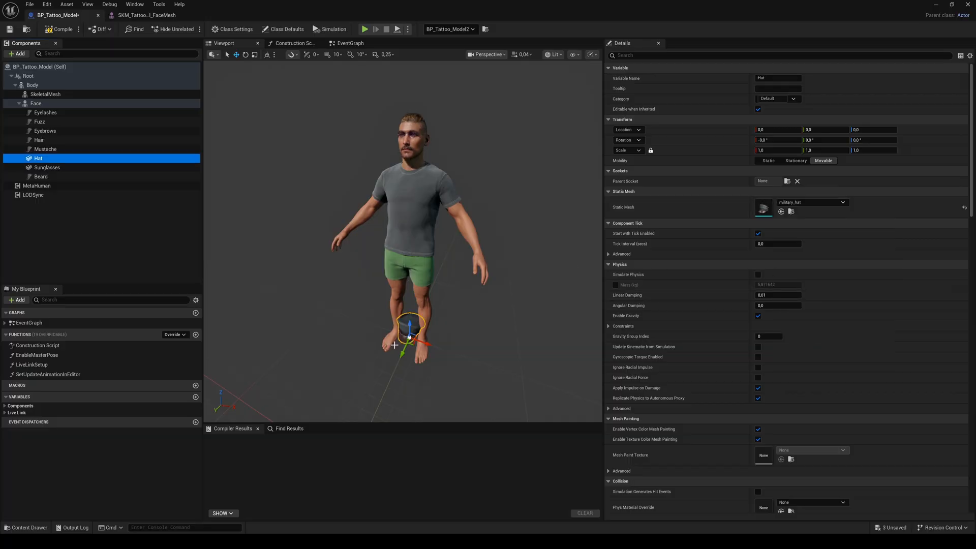
left_click(787, 180)
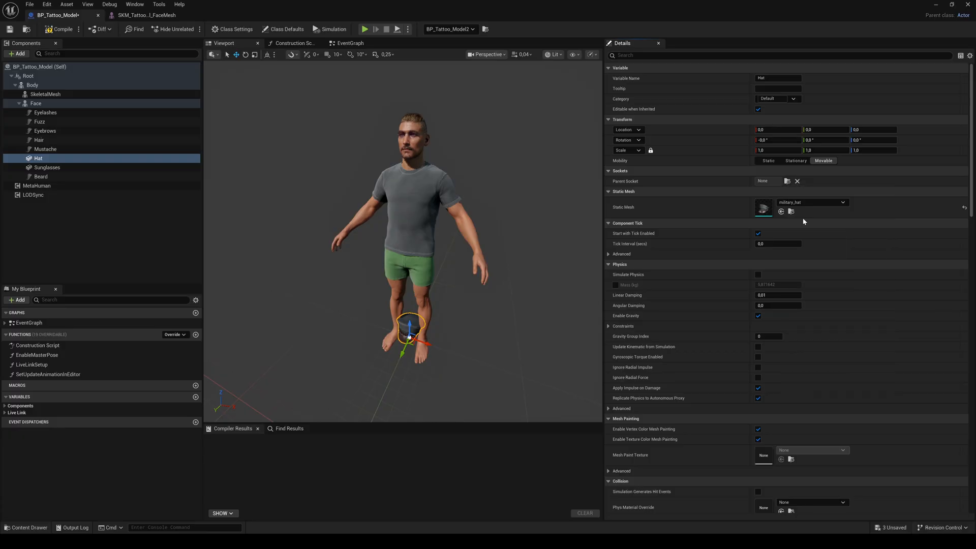
left_click(31, 85)
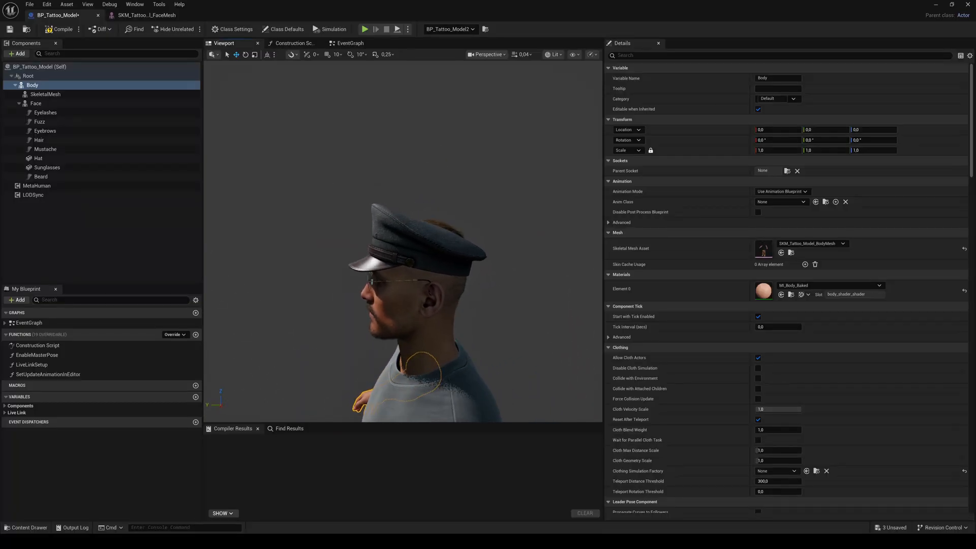
Uncheck Visible on the Hair groom component, then return to the FaceMesh editor.
left_click(39, 141)
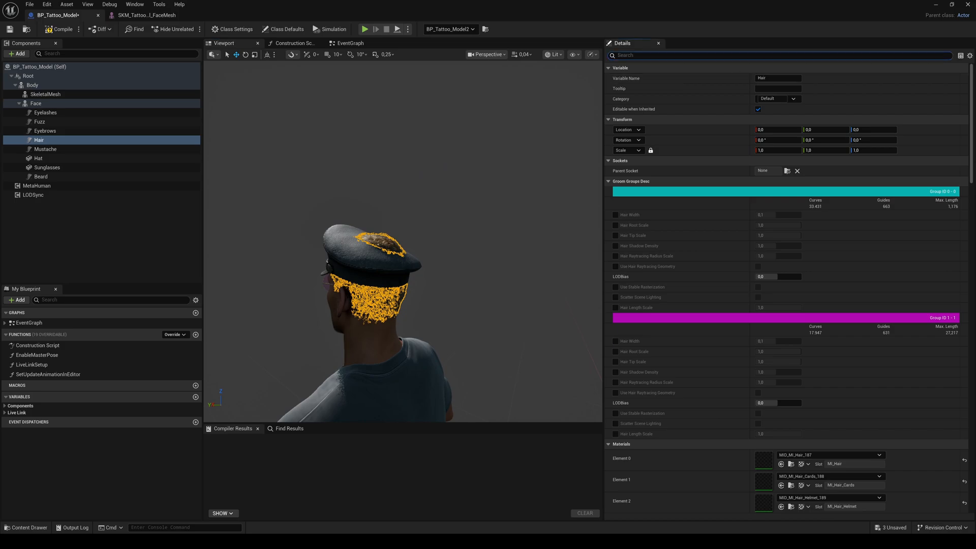
type("vis")
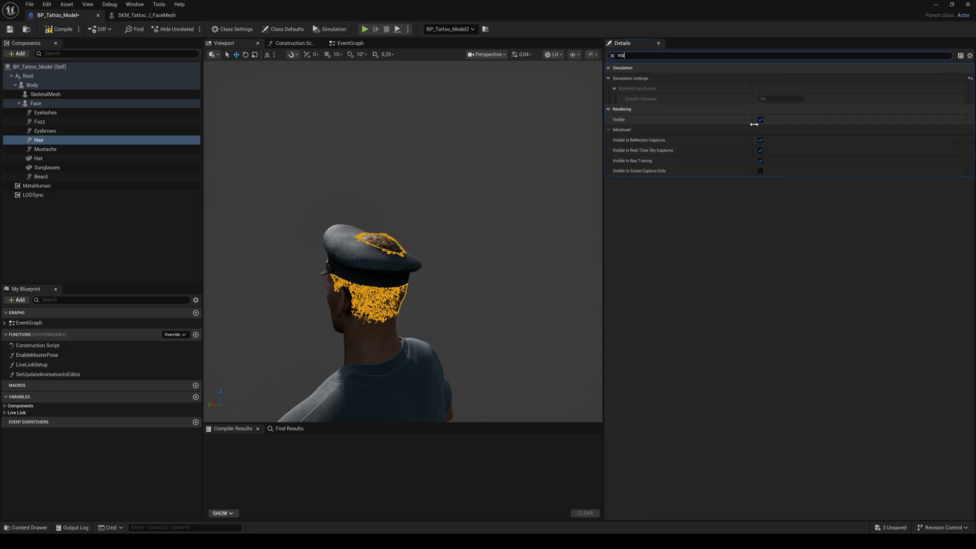
left_click(760, 120)
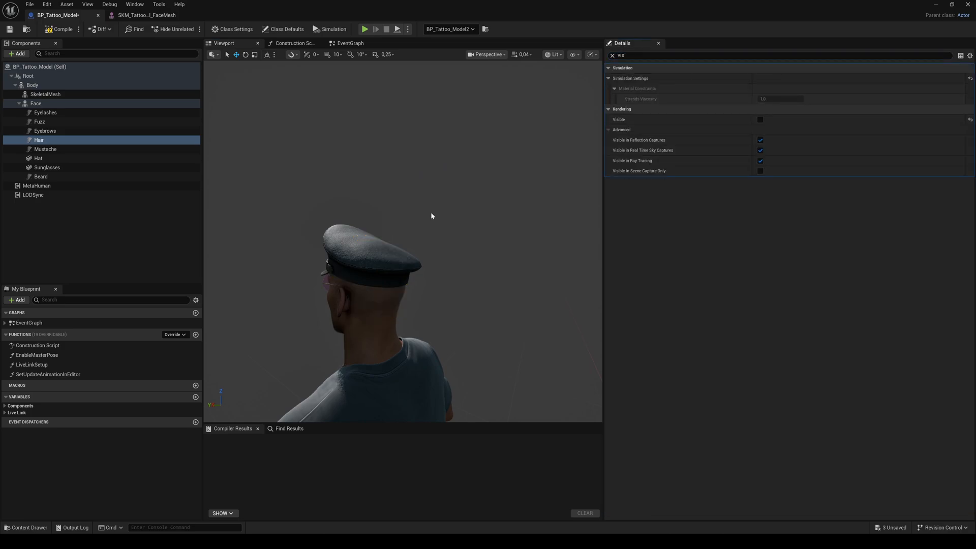
left_click(143, 15)
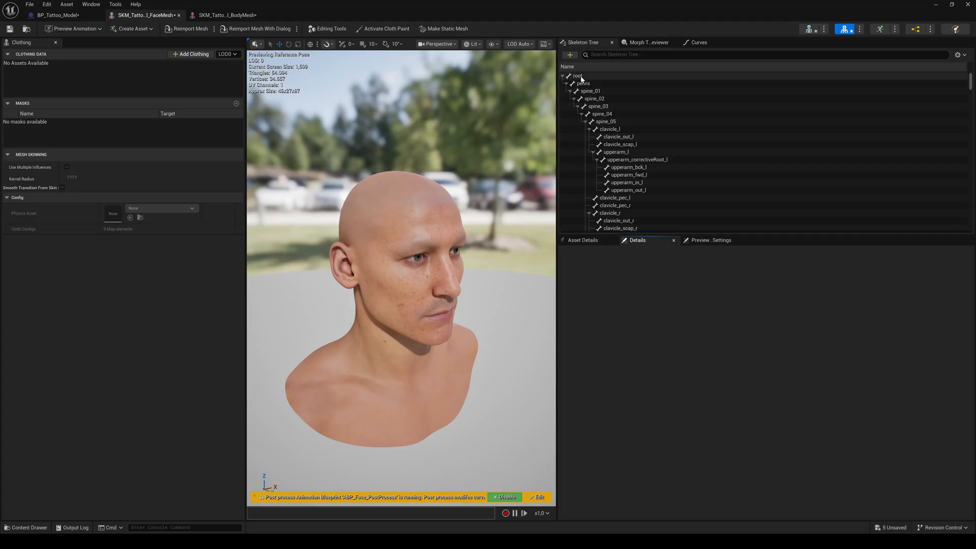
Add a Hair socket on the root bone and preview S_PulledBack_CardsMesh_Group0_LOD0 on it.
right_click(576, 76)
type("Hair")
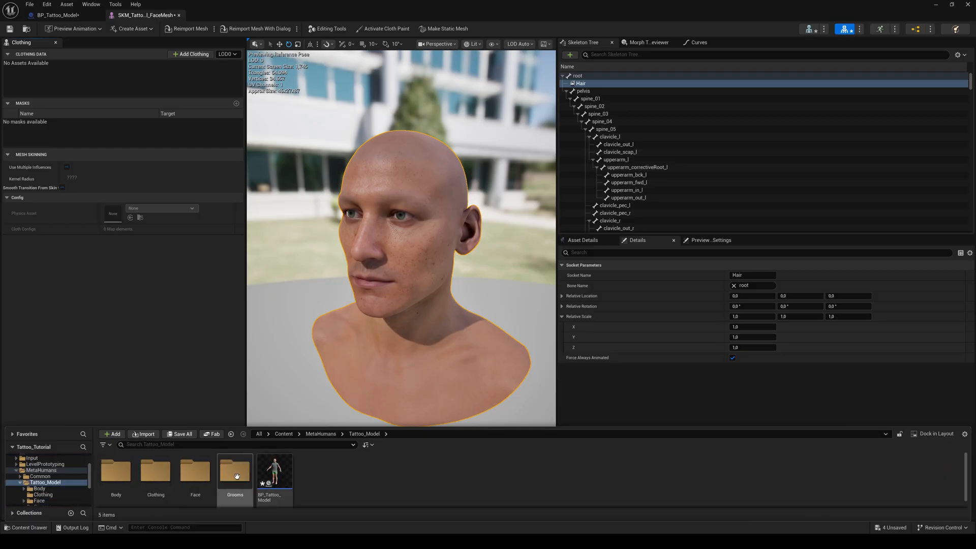
double_click(235, 470)
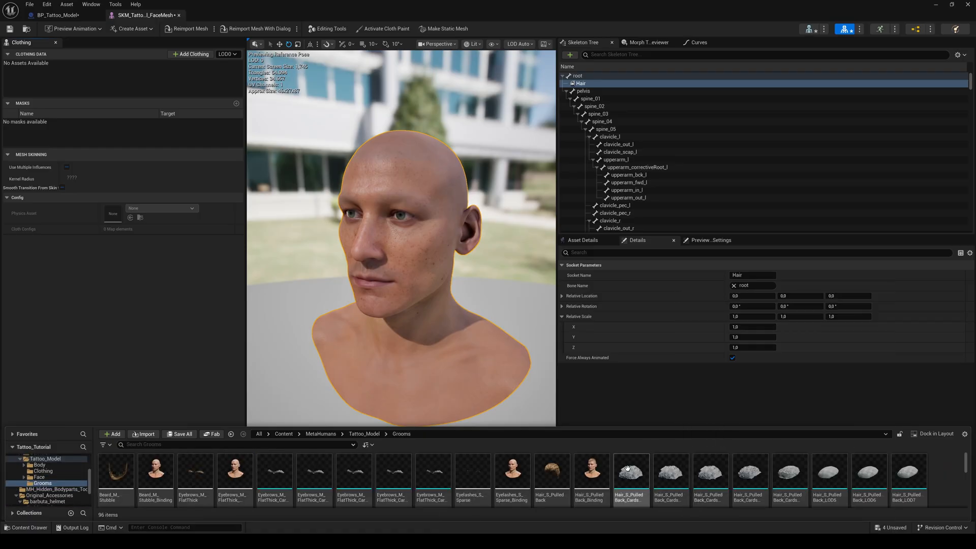
mouse_move(631, 479)
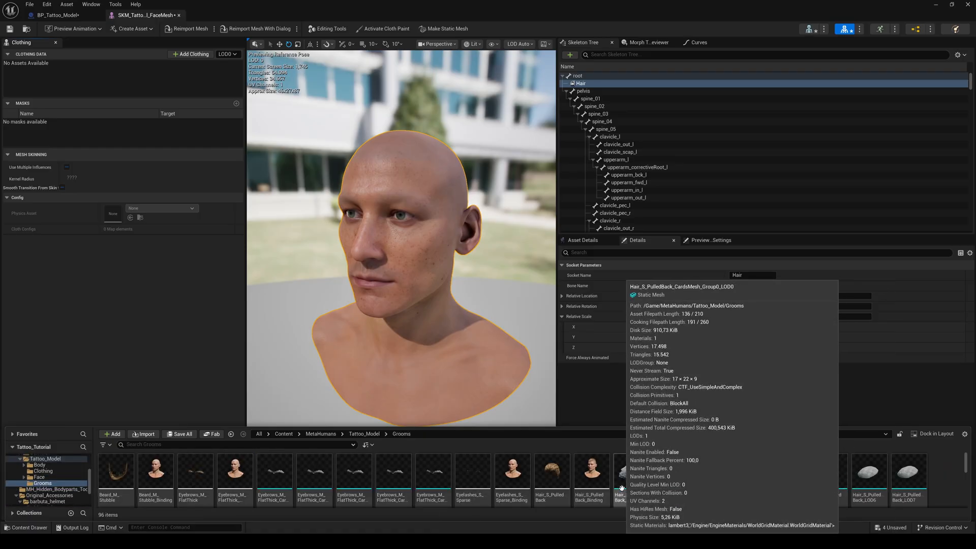
left_click(630, 476)
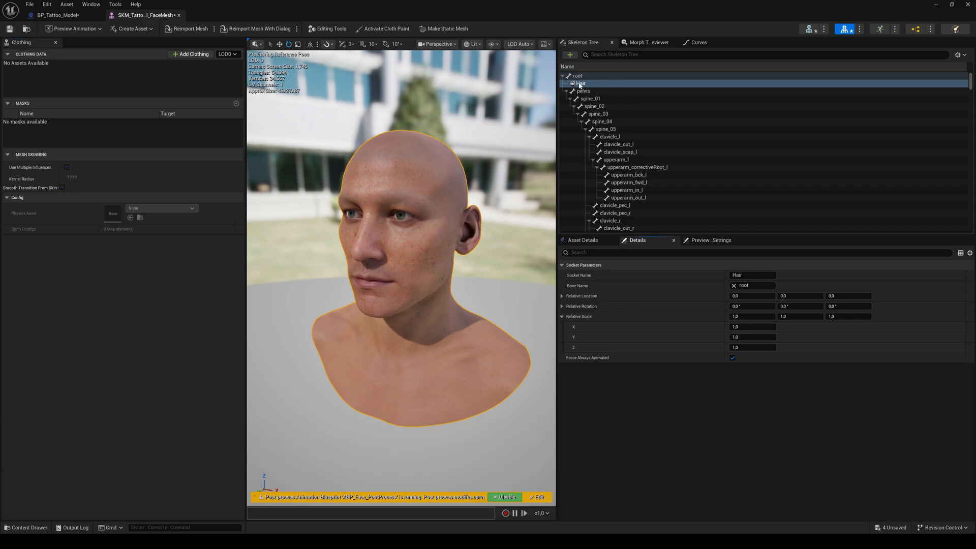
right_click(581, 83)
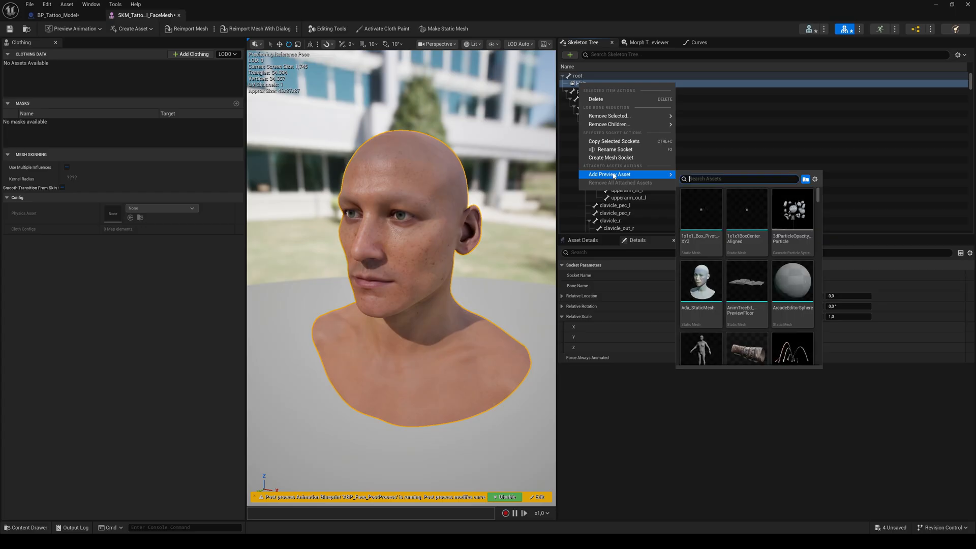
type("S_PulledBack_CardsMesh_Group0_LOD0")
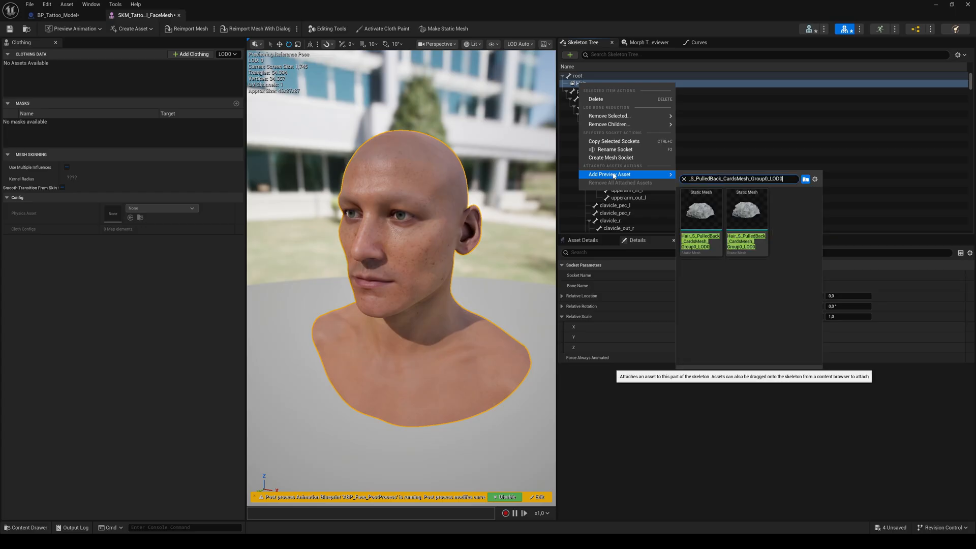
mouse_move(700, 212)
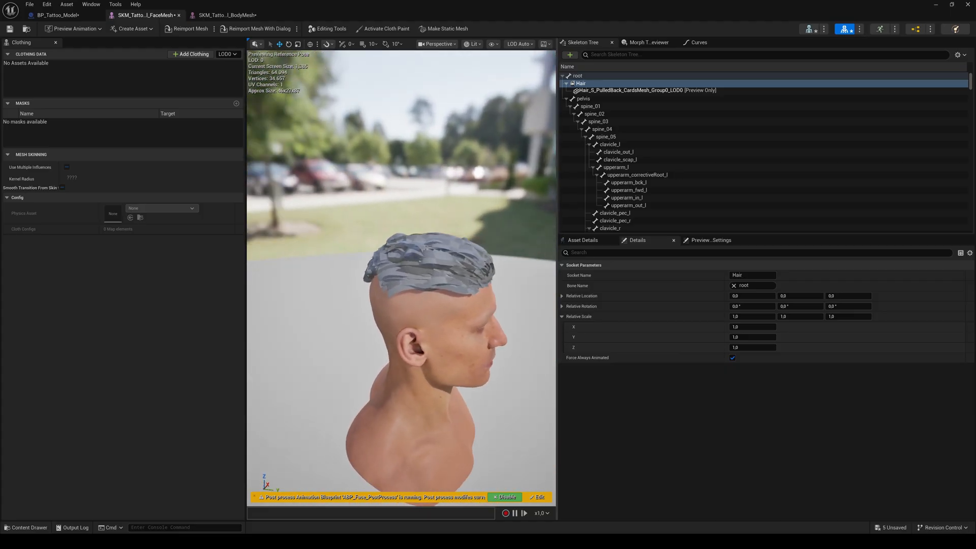
Return to BP_Tattoo_Model and select the Body component to view its Details.
left_click(56, 14)
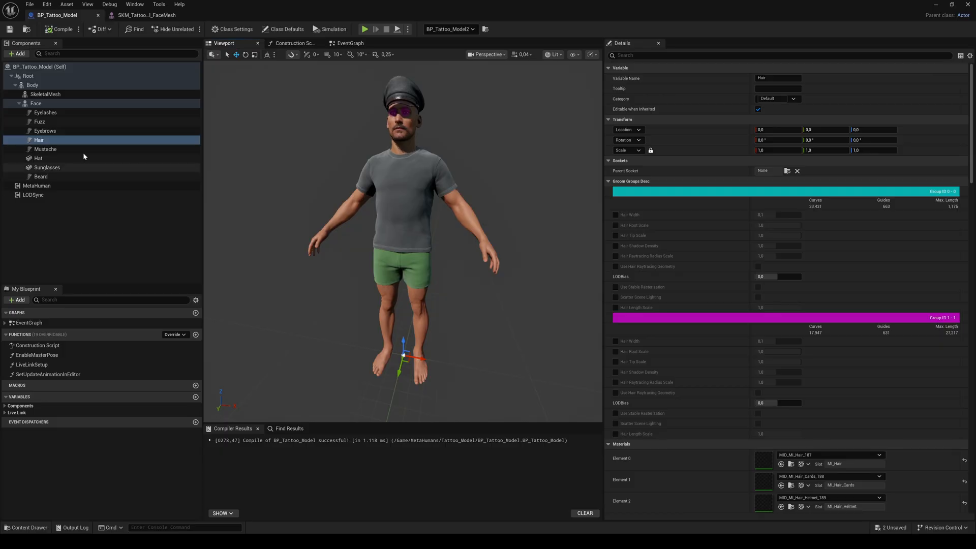
mouse_move(32, 85)
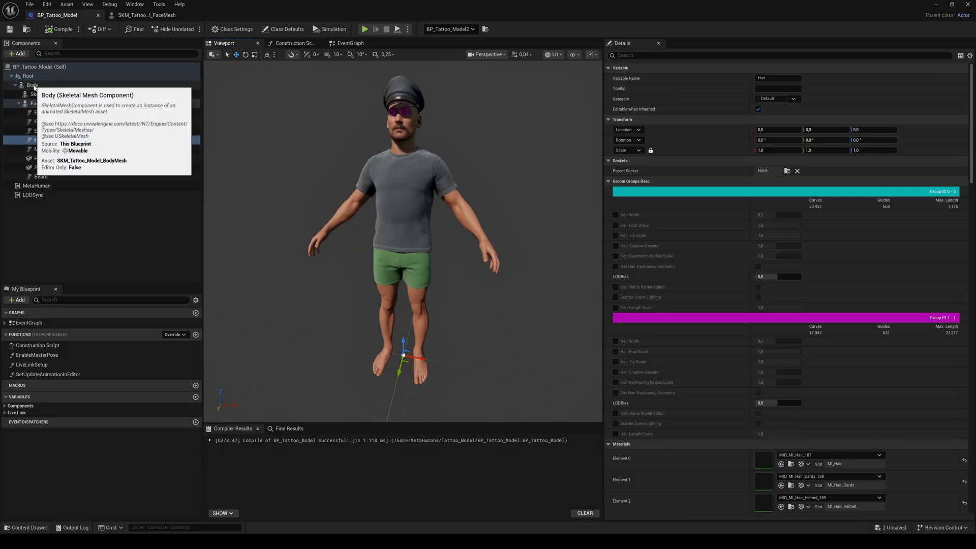
left_click(31, 85)
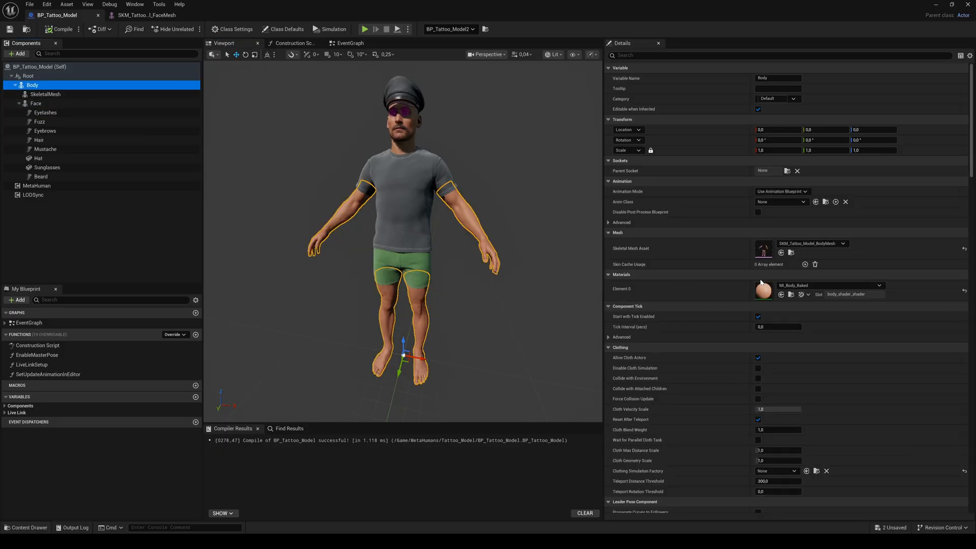
mouse_move(762, 248)
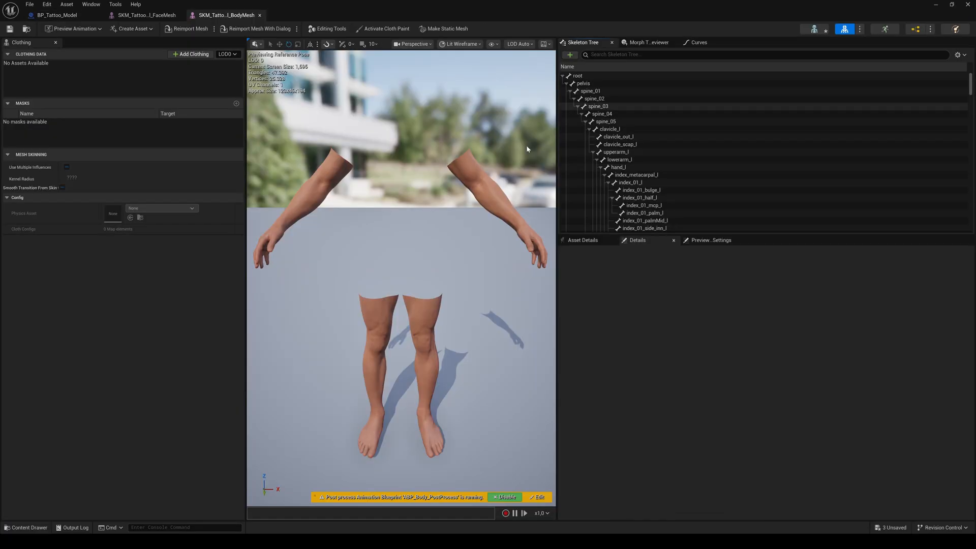
Add a Cloth socket on the root bone and preview Tattoo_Model_Outfits on it.
left_click(577, 75)
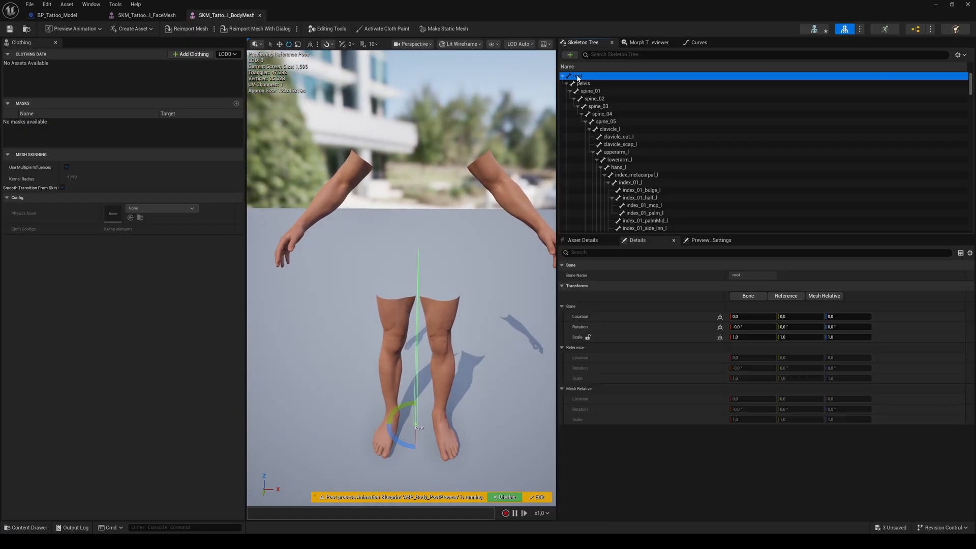
left_click(587, 83)
type("Cloth")
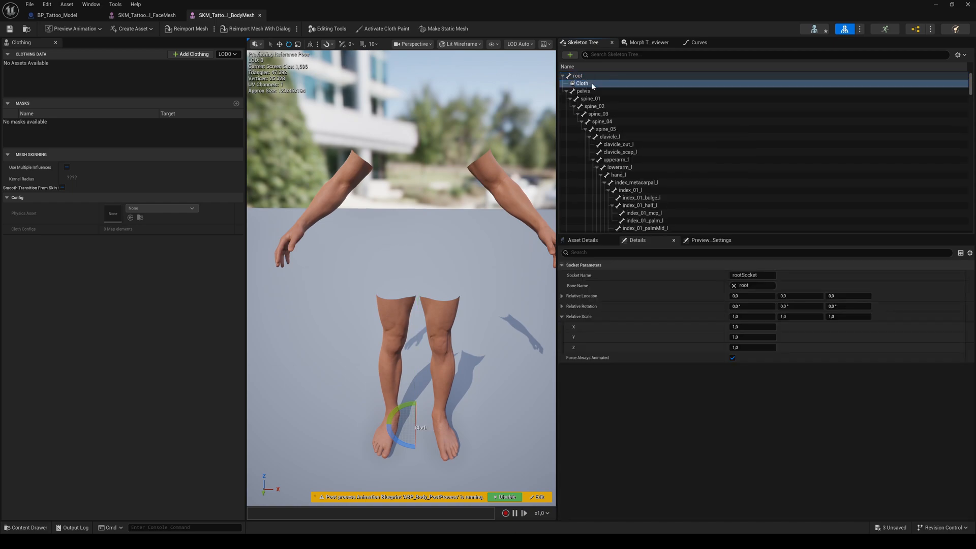
right_click(582, 83)
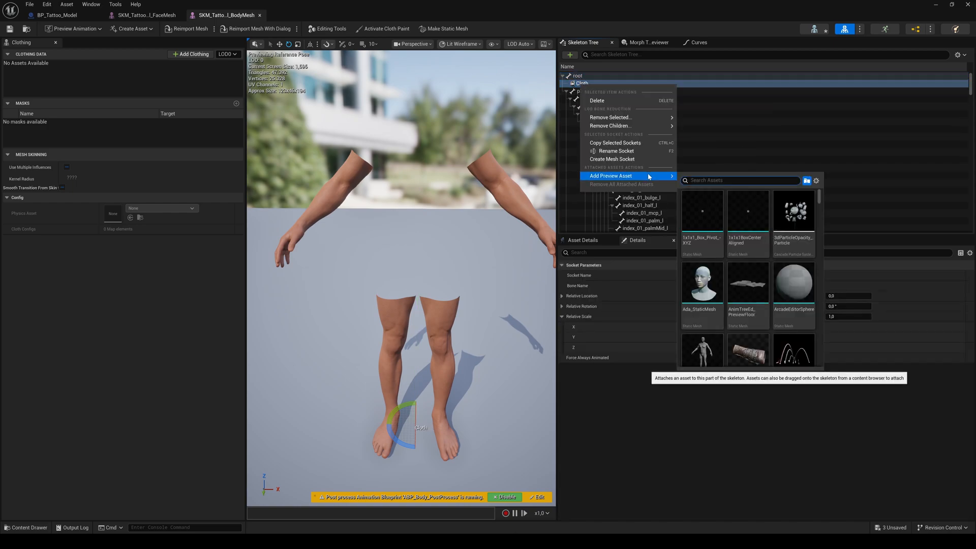
type("out")
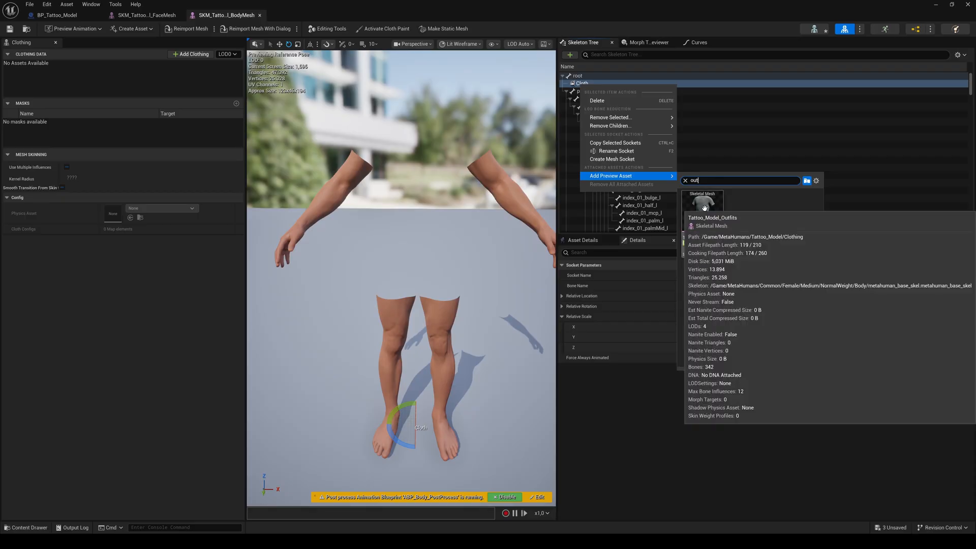
left_click(703, 199)
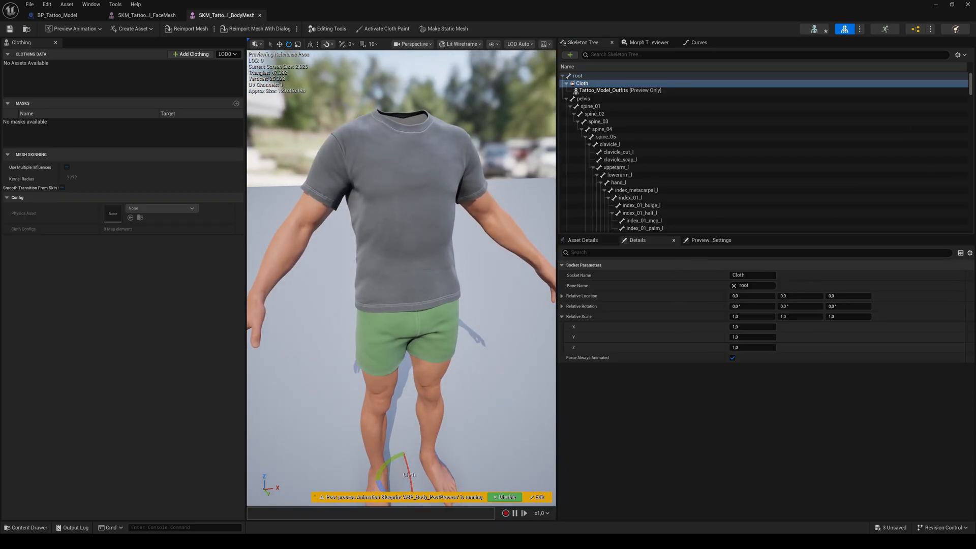
left_click(584, 98)
type("Belt")
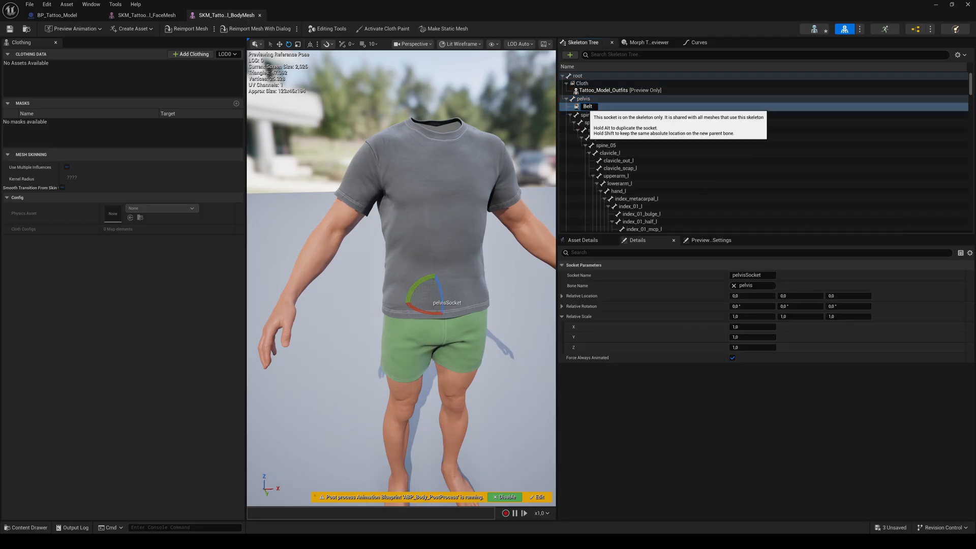
Add a pelvis Belt socket and a lowerarm_r Armour socket previewing arm_piece_armor.
right_click(587, 106)
type("arm")
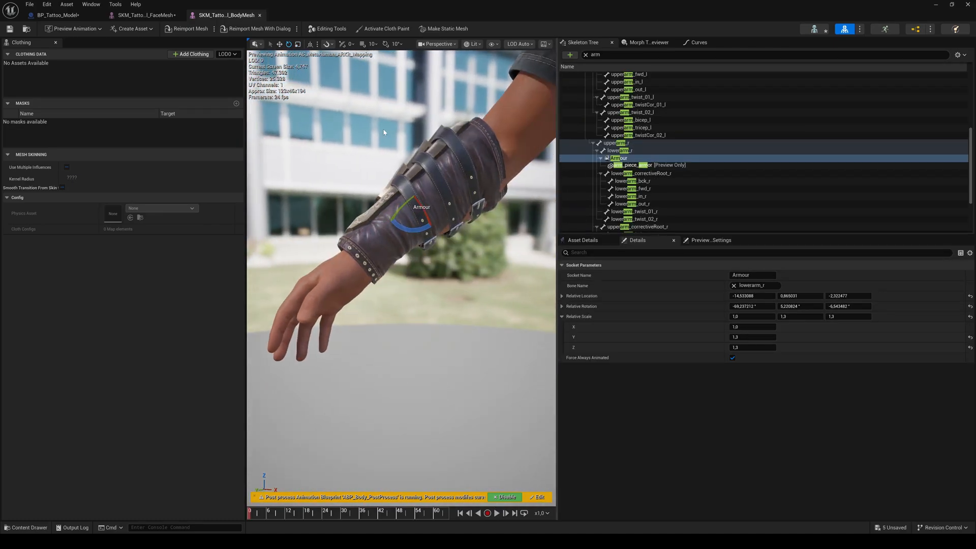
left_click(623, 150)
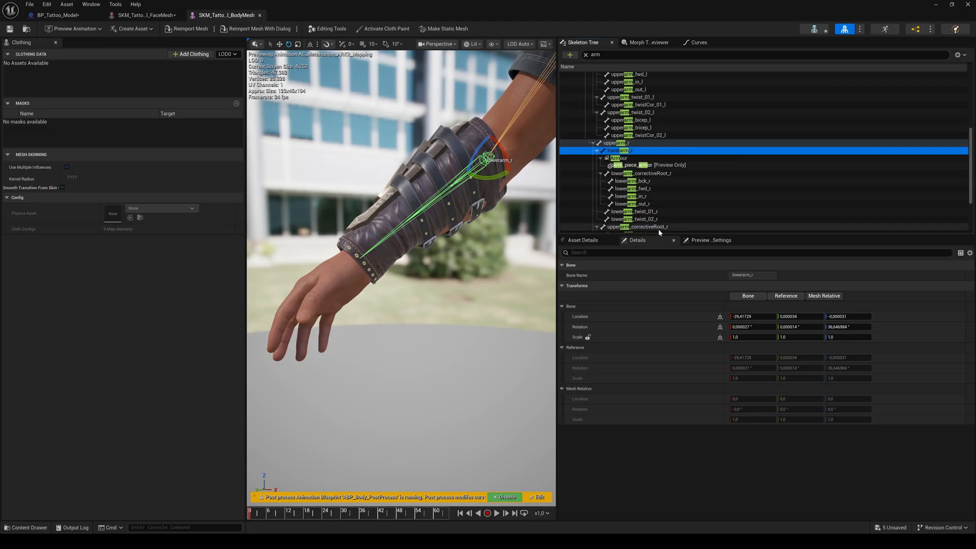
left_click(56, 15)
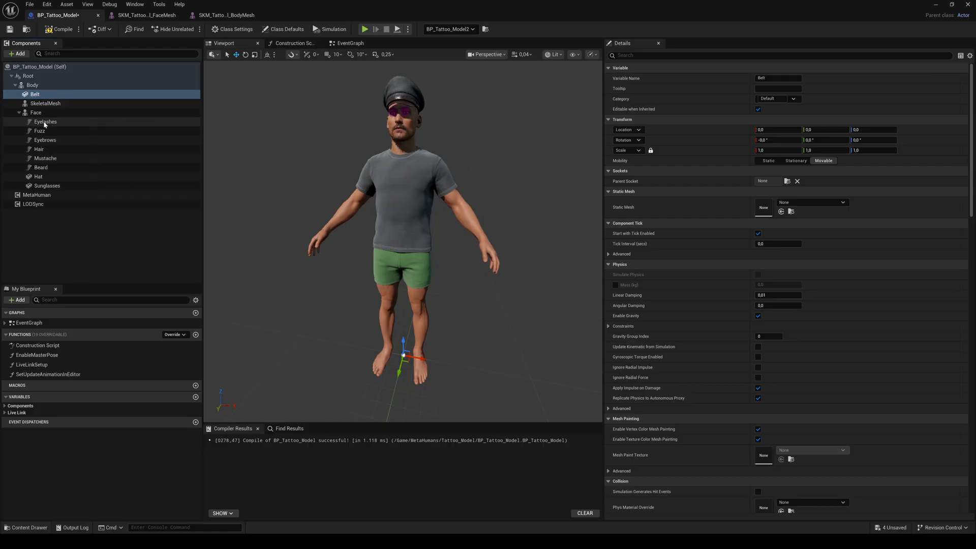
Give the Belt component the leather_belt mesh, parented to the Belt socket.
left_click(842, 202)
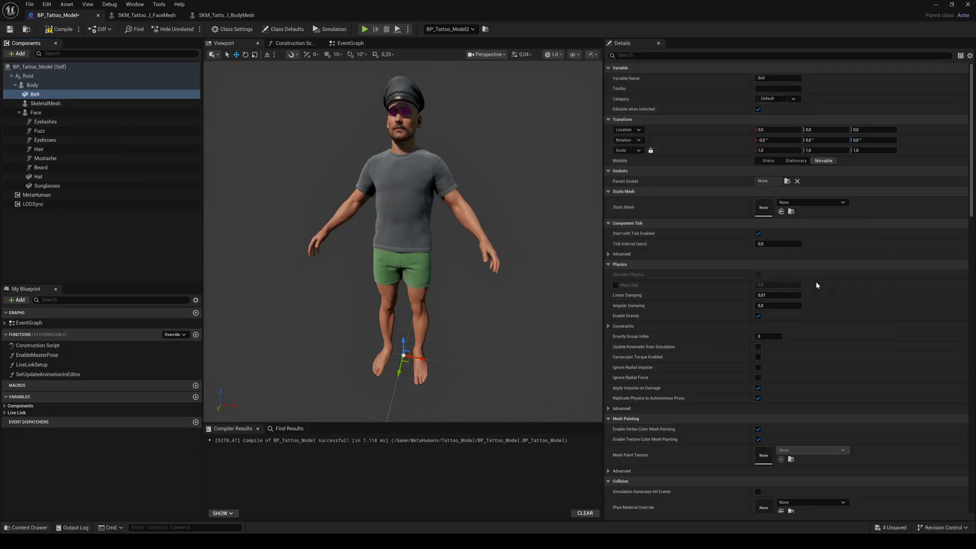
left_click(787, 181)
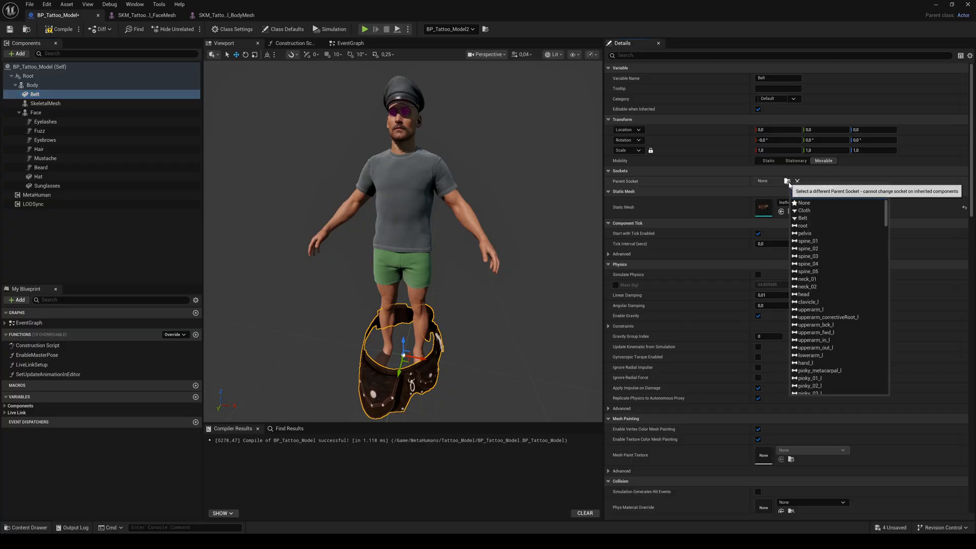
left_click(802, 218)
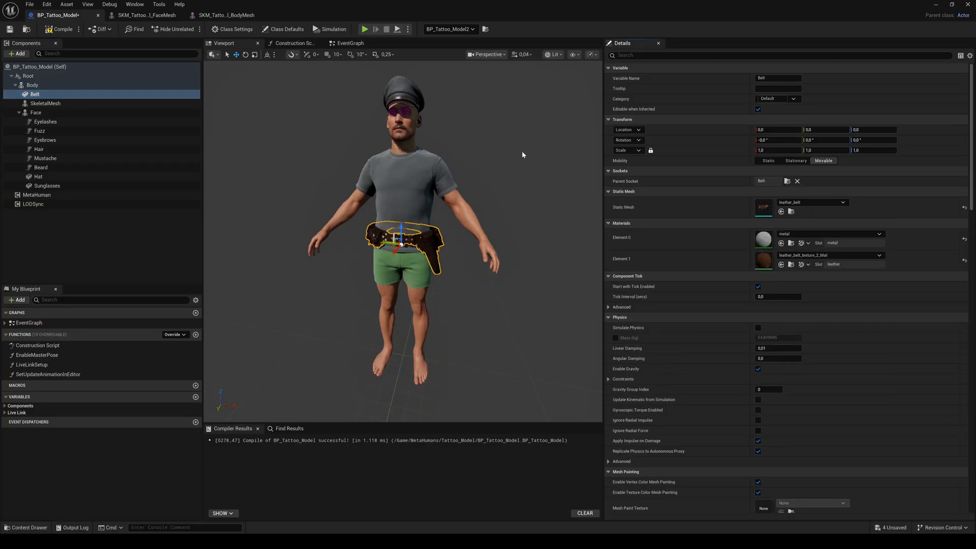
left_click(31, 85)
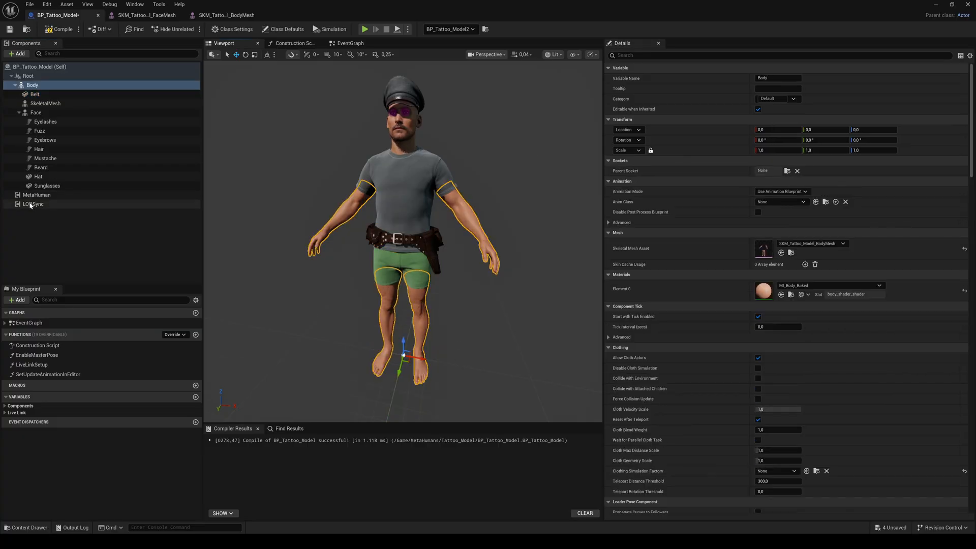
left_click(33, 204)
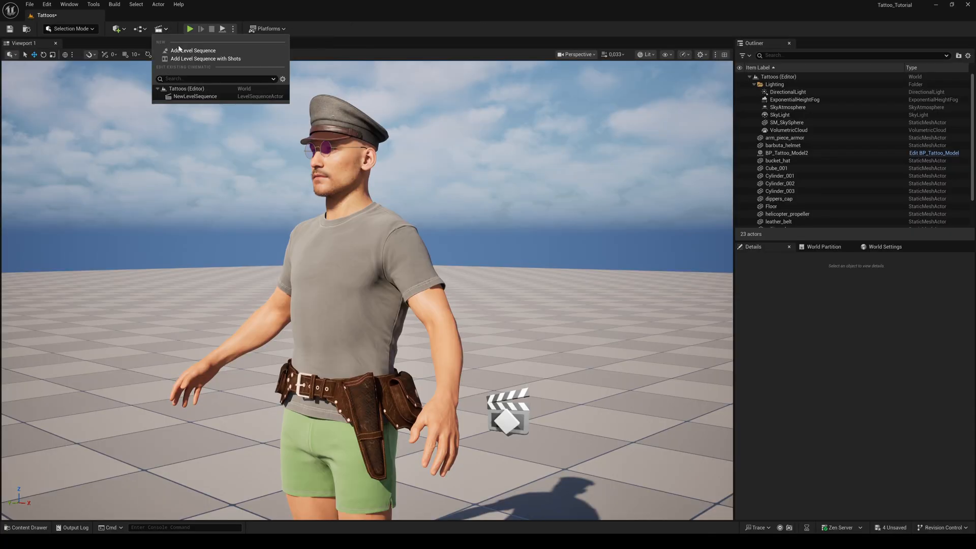
Add a level sequence from Cinematics and save it as Test.
left_click(193, 50)
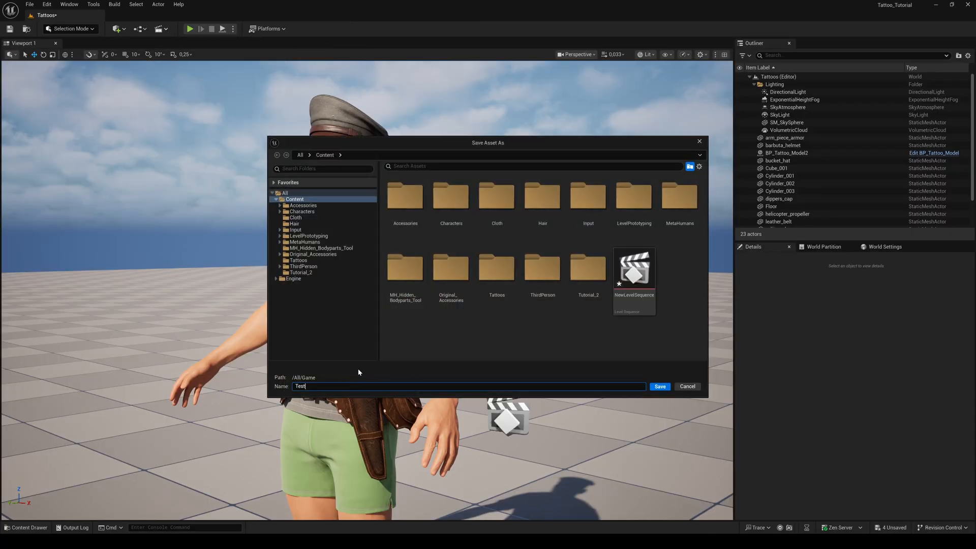
left_click(660, 386)
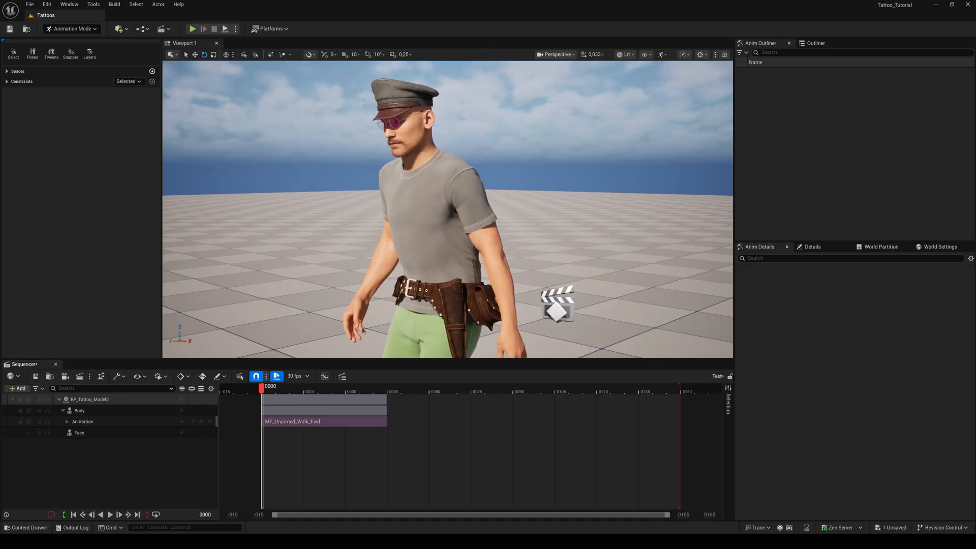
mouse_move(283, 422)
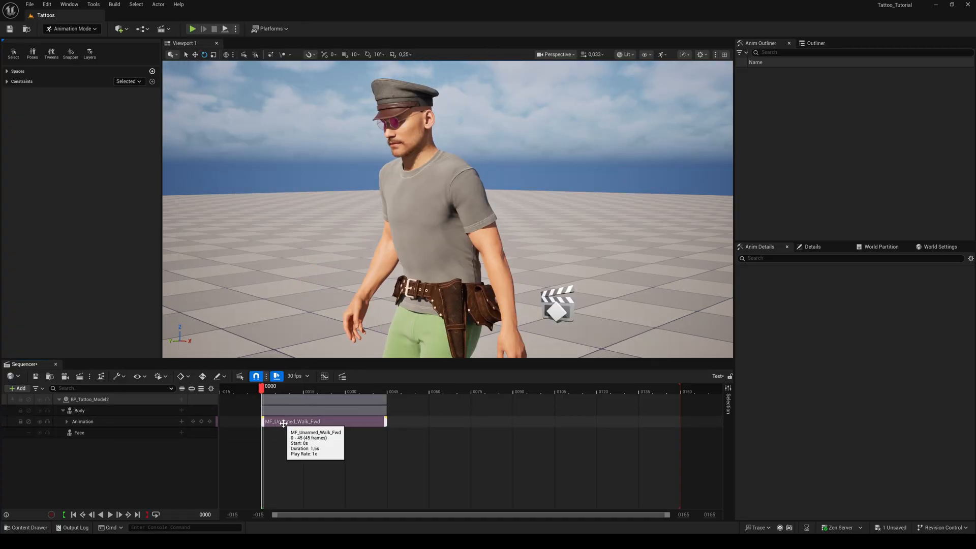
Extend the MF_Unarmed_Walk_Fwd section to the end of the sequence.
right_click(322, 421)
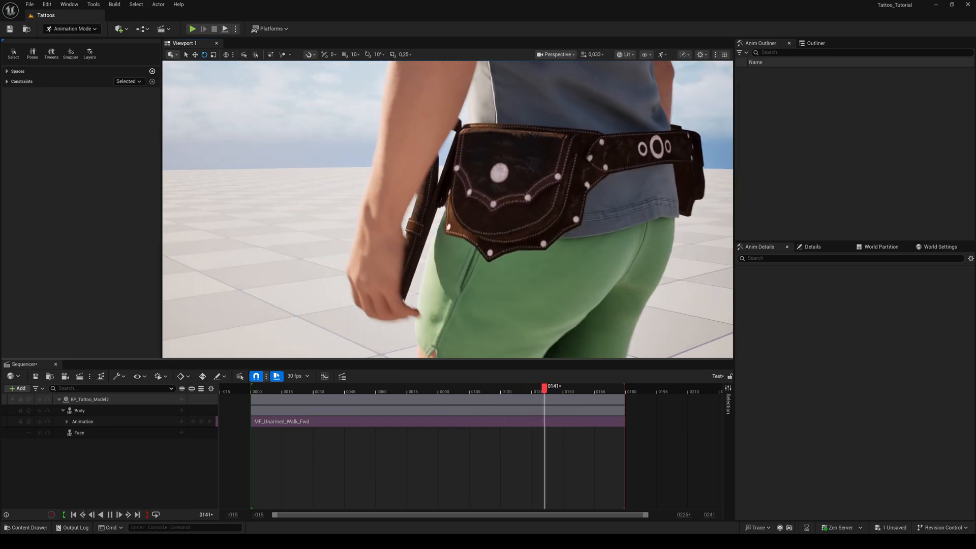
left_click(294, 386)
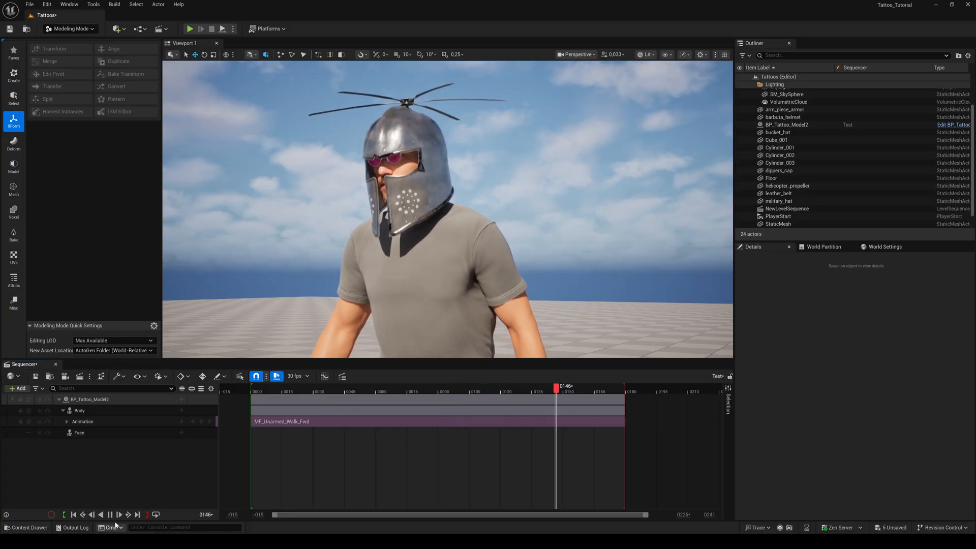
At the first frame, add a Rotor track with a Transform track to BP_Tattoo_Model2.
left_click(91, 514)
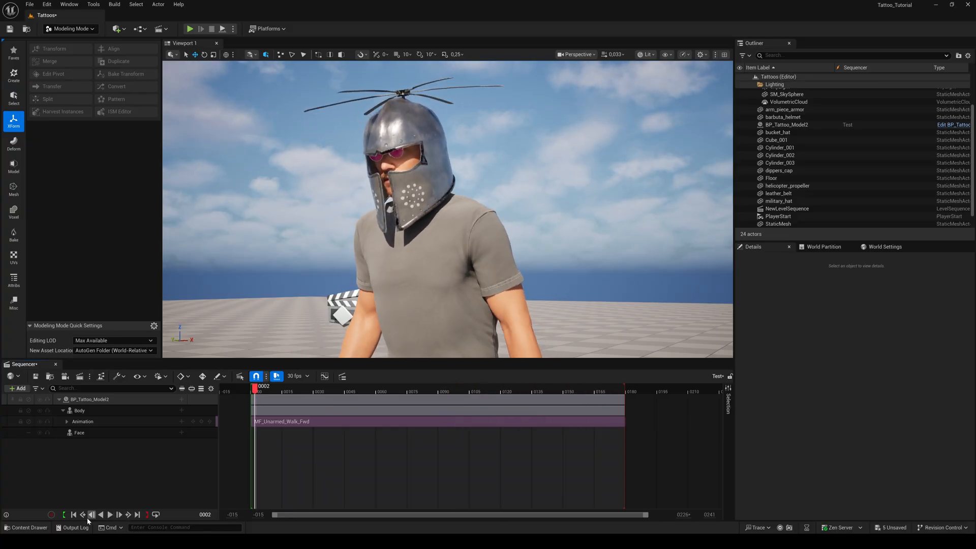
left_click(73, 514)
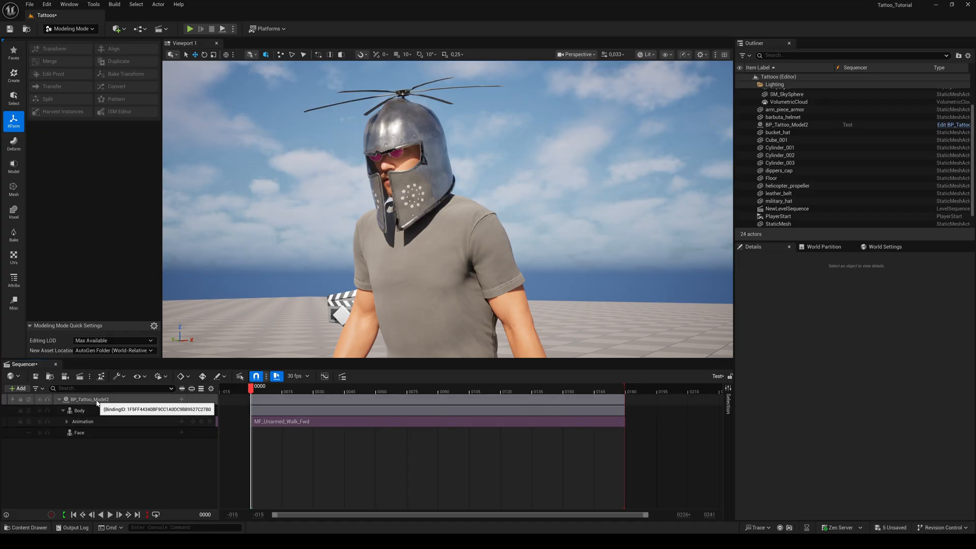
left_click(89, 399)
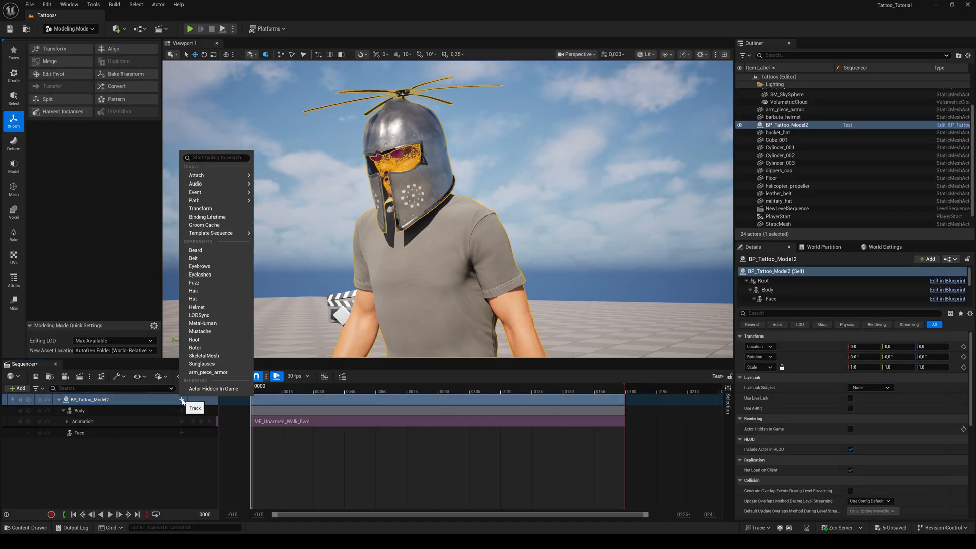
mouse_move(198, 347)
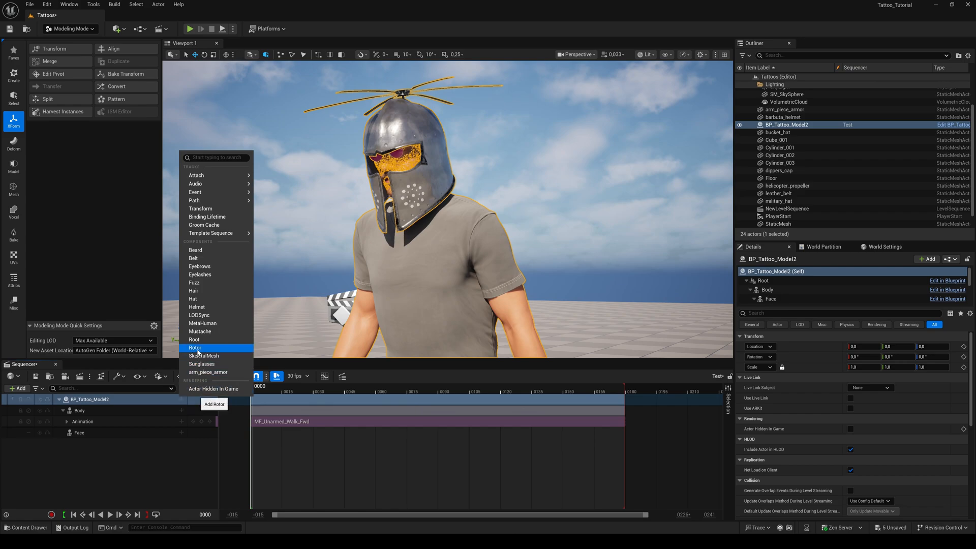
left_click(197, 347)
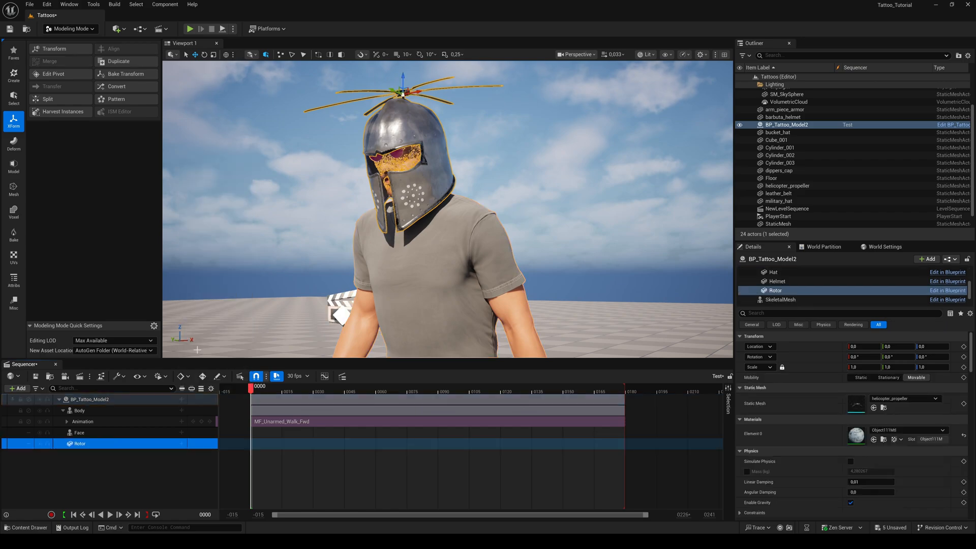
mouse_move(181, 444)
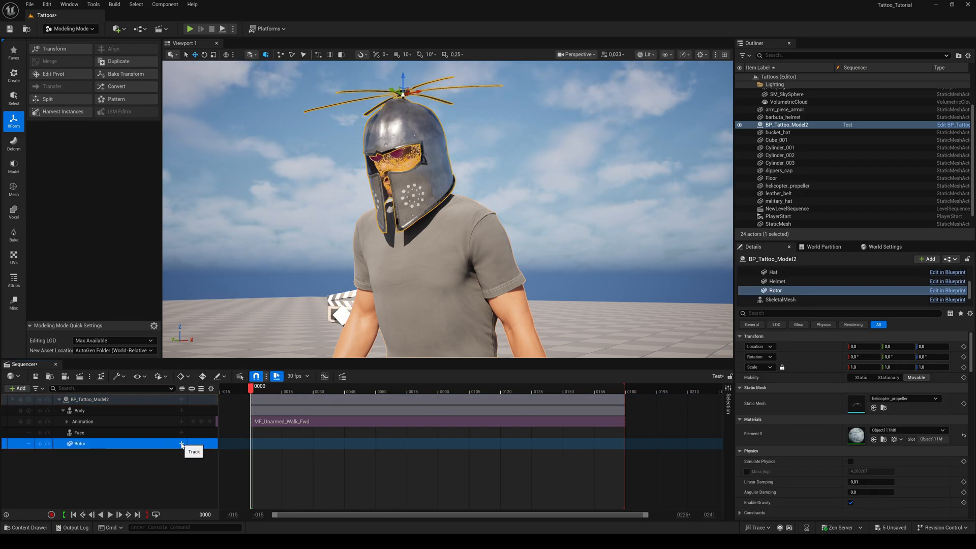
left_click(181, 443)
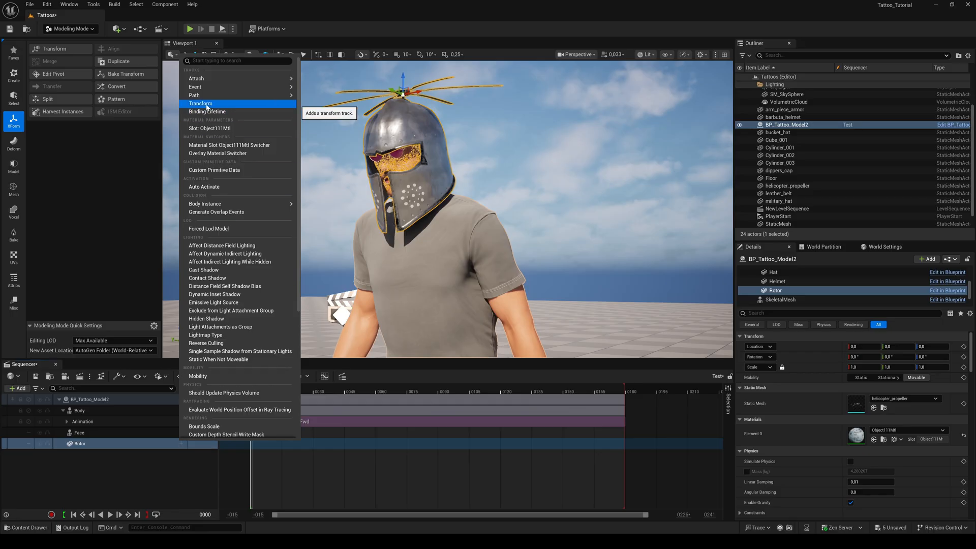
left_click(200, 104)
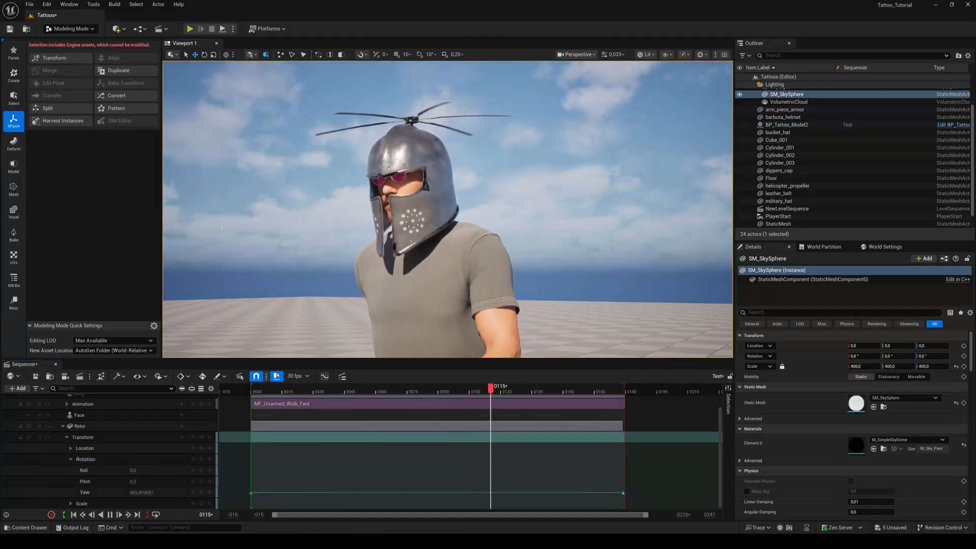
left_click(72, 514)
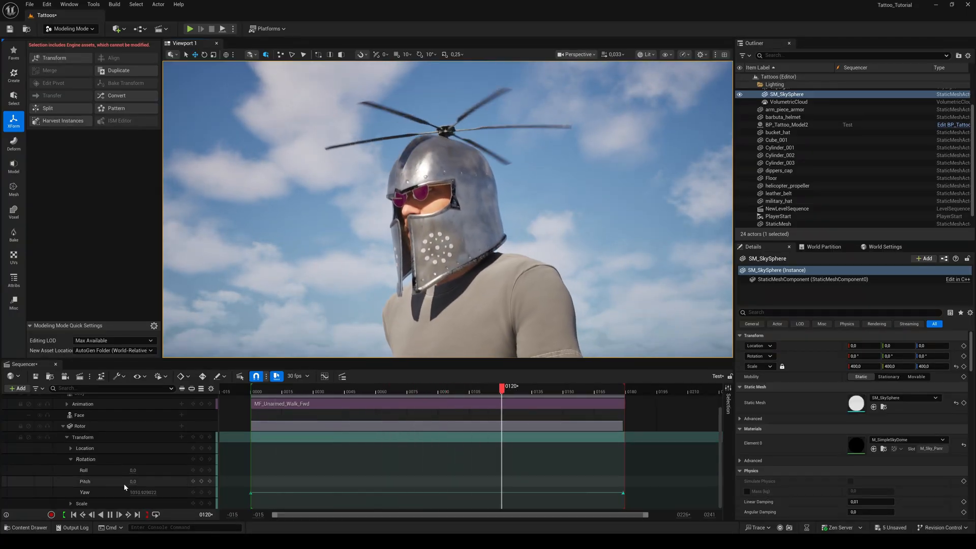
left_click(72, 514)
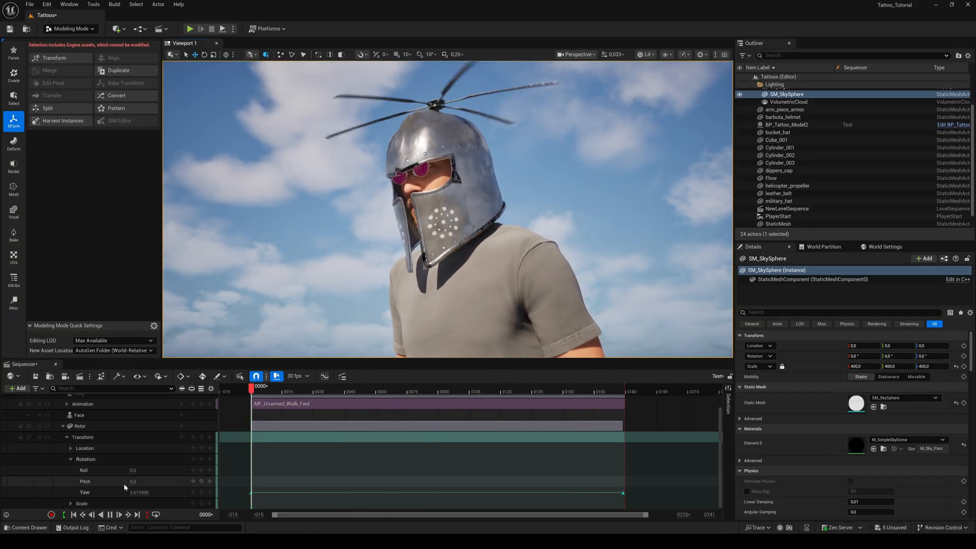